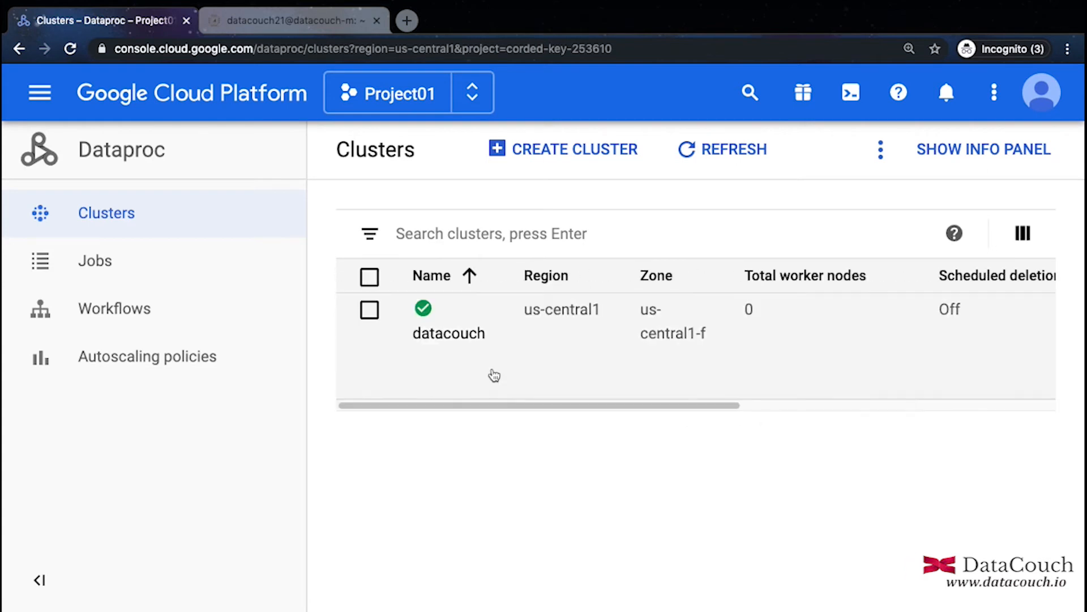
Step: Select the datacouch cluster in the Clusters list and bring up its VM instances, including datacouch-m
{"action": "left_click", "coordinate": [448, 333]}
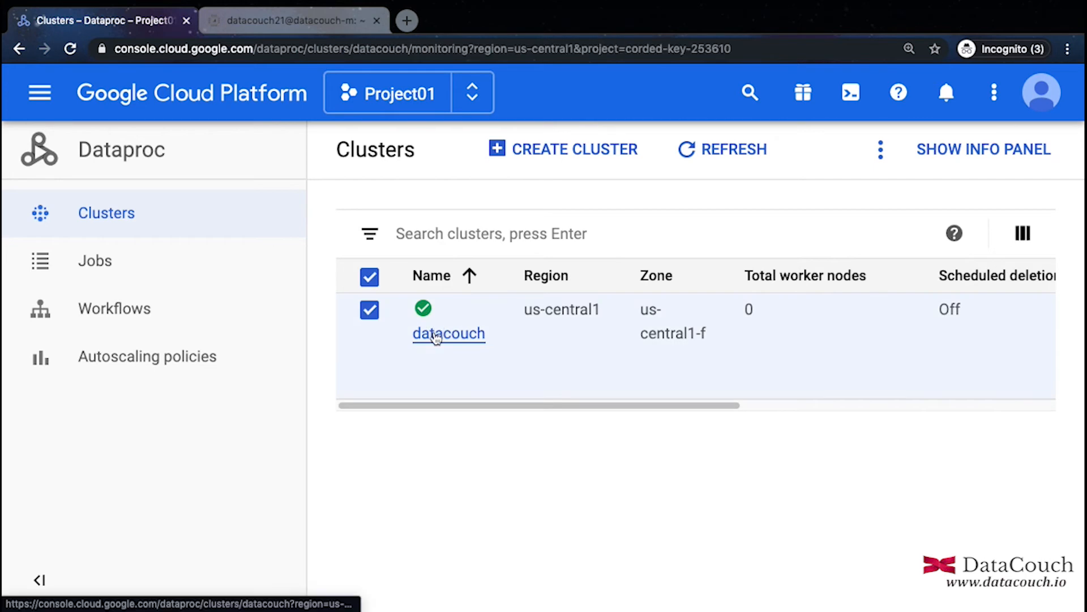
{"action": "mouse_move", "coordinate": [466, 326]}
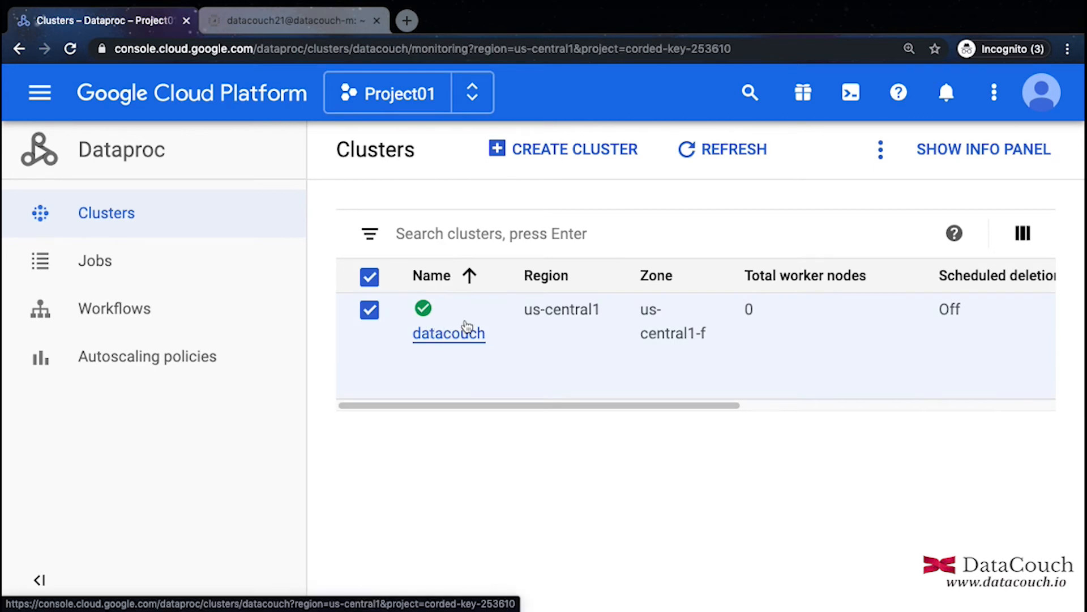
{"action": "left_click", "coordinate": [448, 332]}
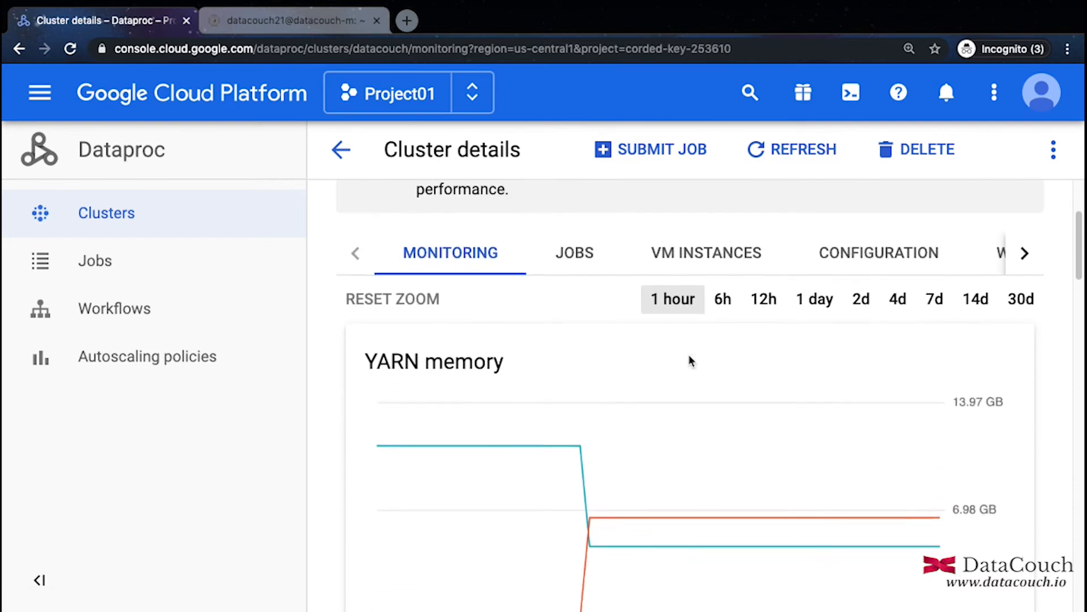
{"action": "right_click", "coordinate": [689, 360]}
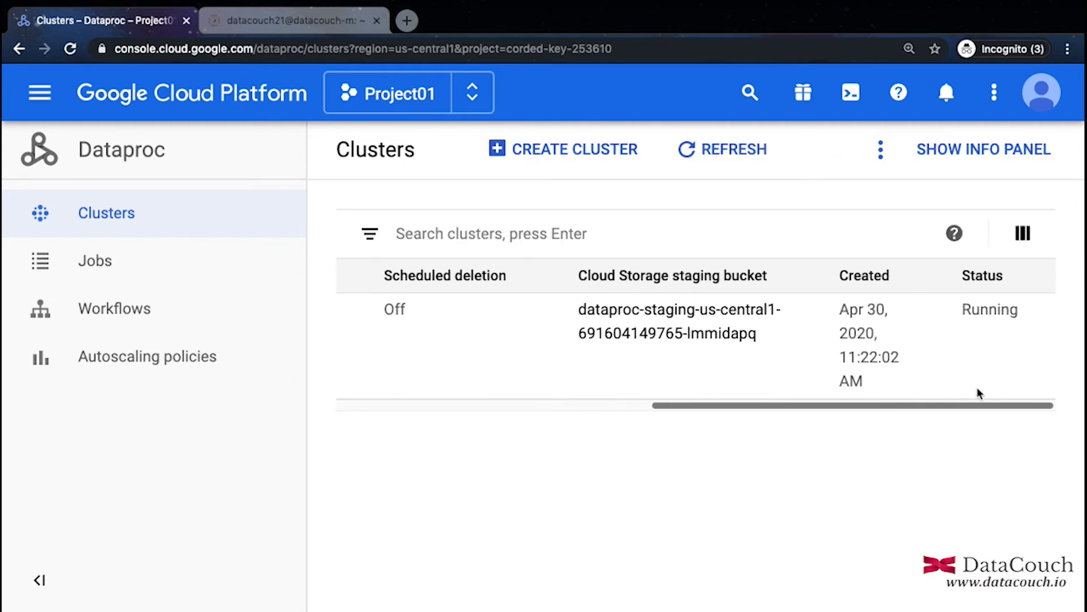
{"action": "scroll", "scroll_direction": "left", "scroll_amount": 3}
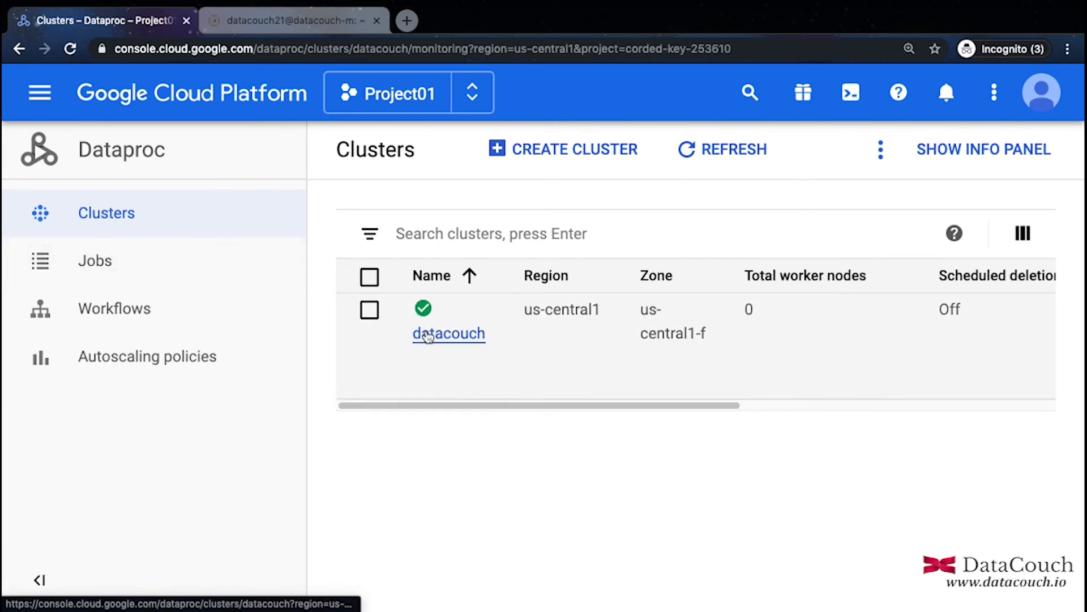
{"action": "left_click", "coordinate": [448, 332]}
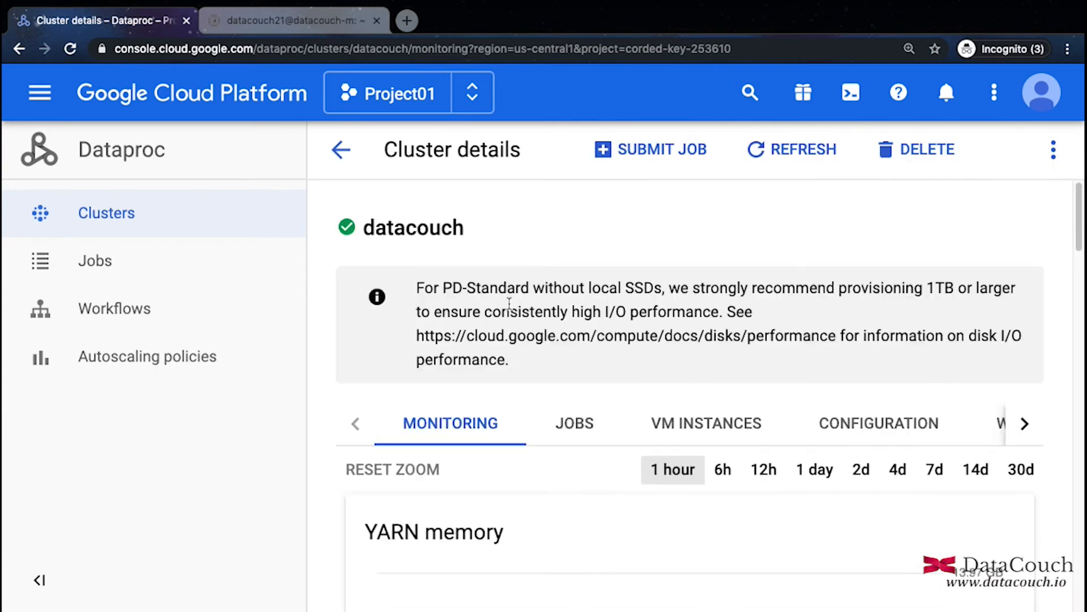
{"action": "scroll", "scroll_direction": "down", "scroll_amount": 3}
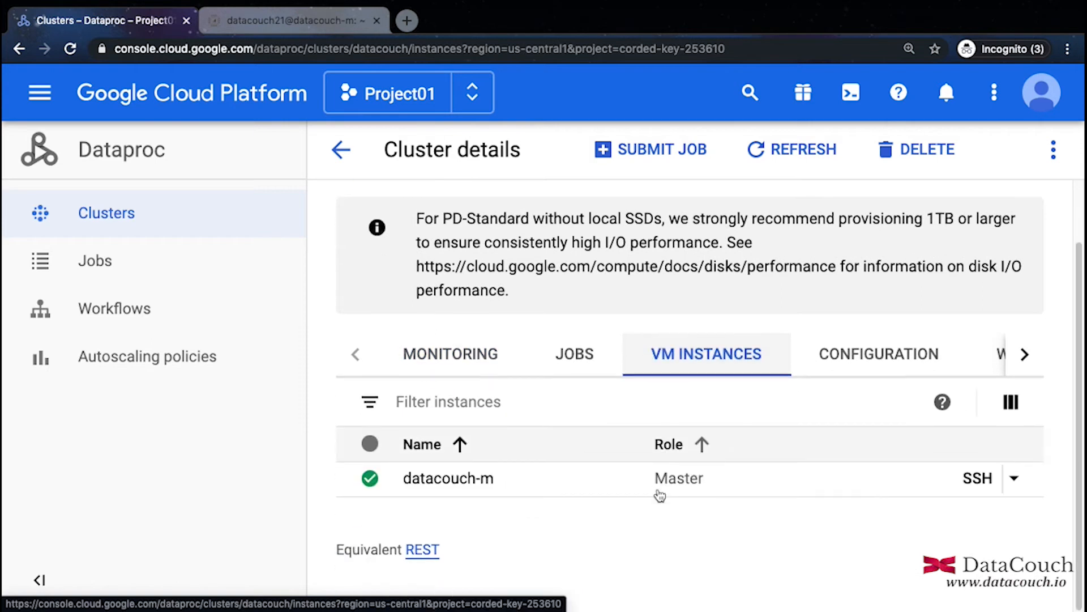
{"action": "mouse_move", "coordinate": [449, 478]}
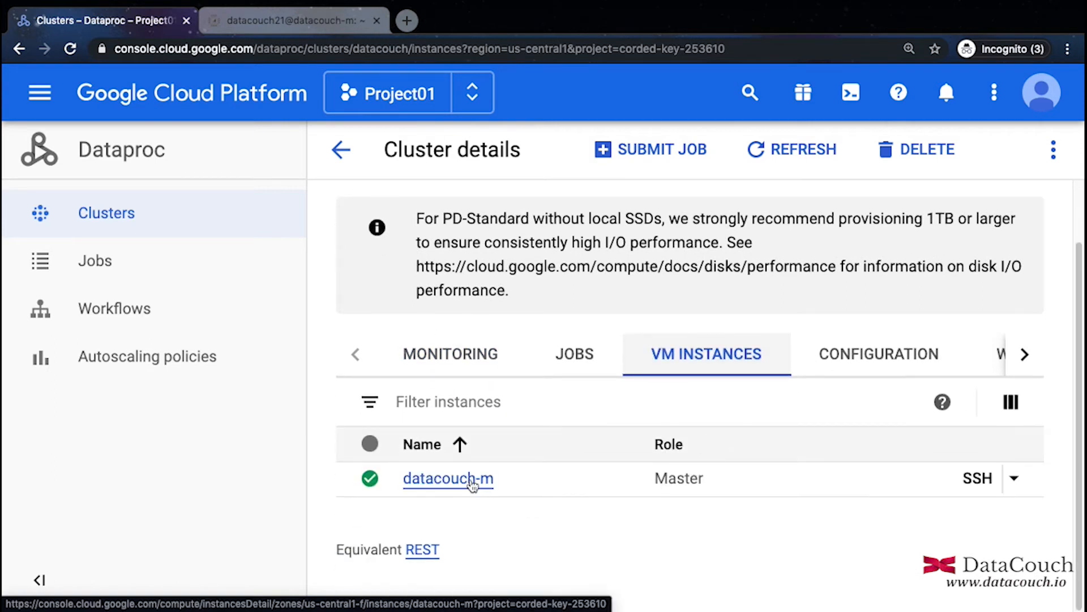
Step: Go to the datacouch-m master VM's Compute Engine instance details
{"action": "left_click", "coordinate": [448, 478]}
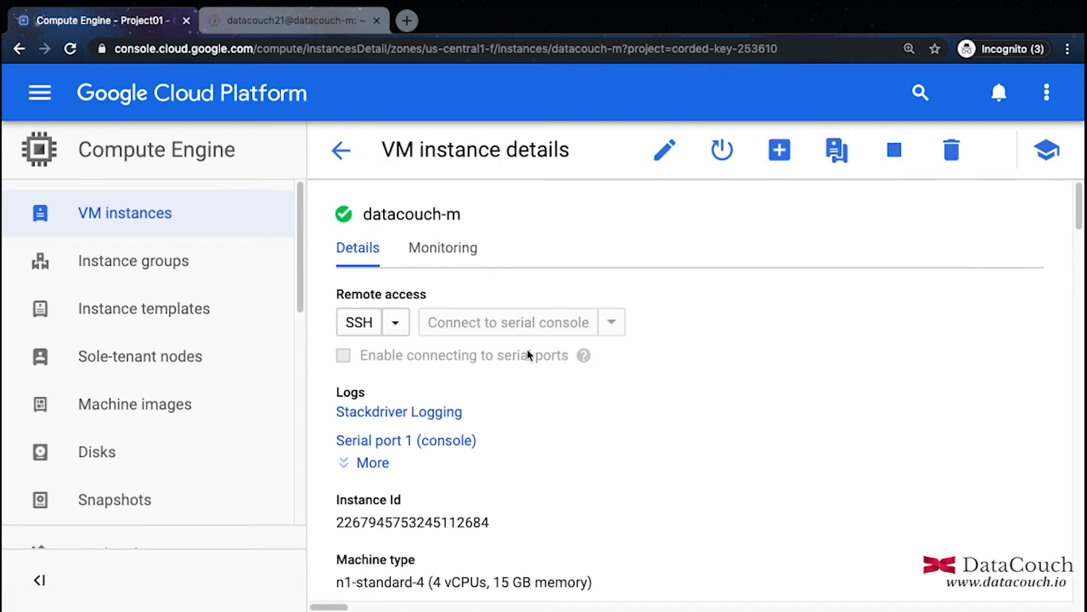
Step: Copy the external IP 104.197.92.210 from Network interfaces and start a new browser tab for it
{"action": "scroll", "scroll_direction": "down", "scroll_amount": 3}
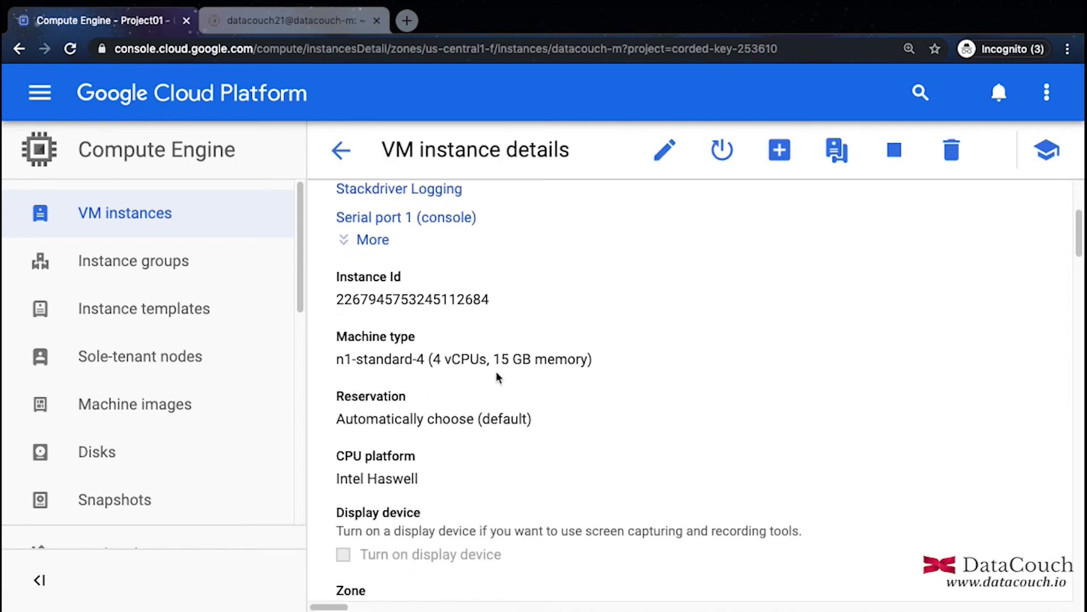
{"action": "scroll", "scroll_direction": "down", "scroll_amount": 3}
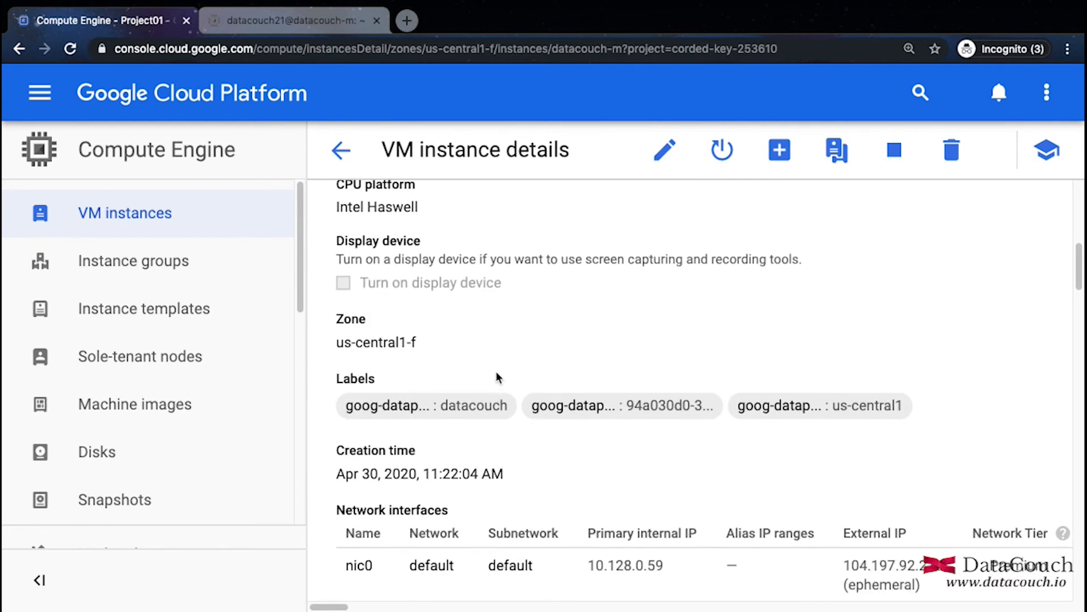
{"action": "scroll", "scroll_direction": "down", "scroll_amount": 3}
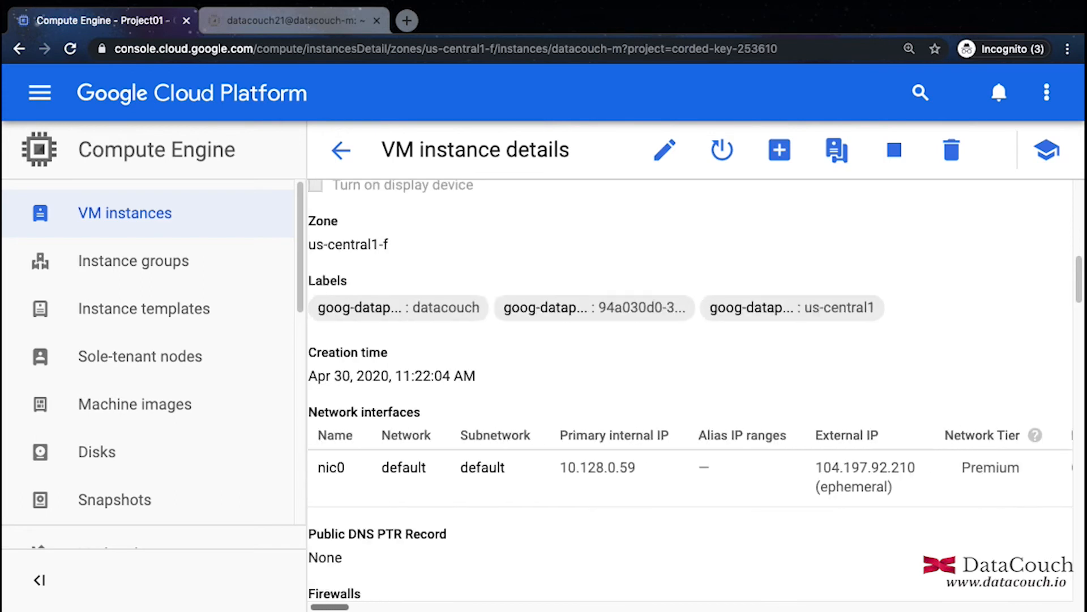
{"action": "scroll", "scroll_direction": "right", "scroll_amount": 3}
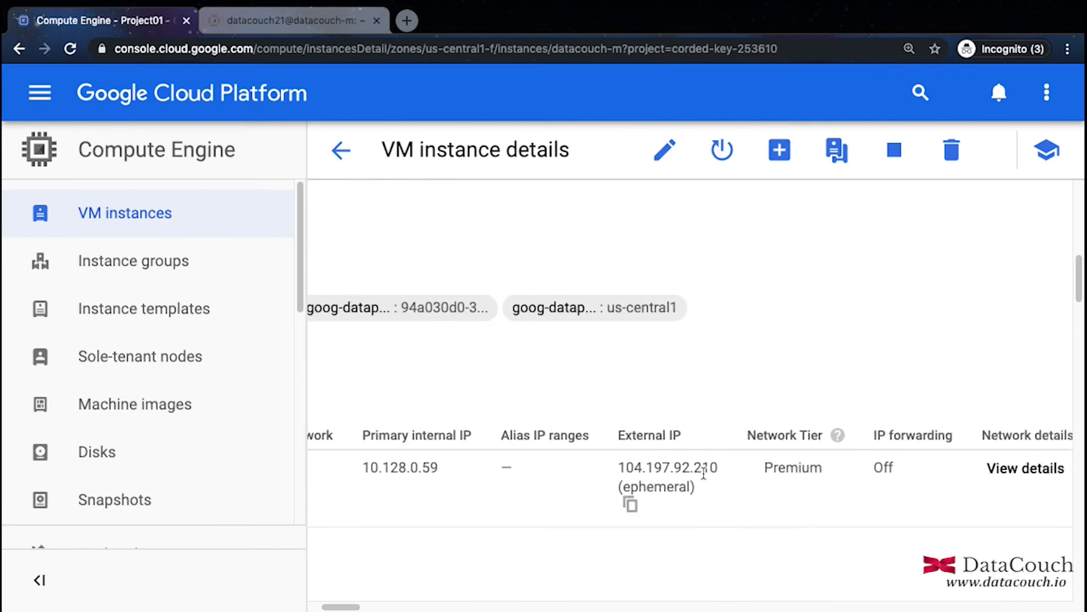
{"action": "double_click", "coordinate": [668, 466]}
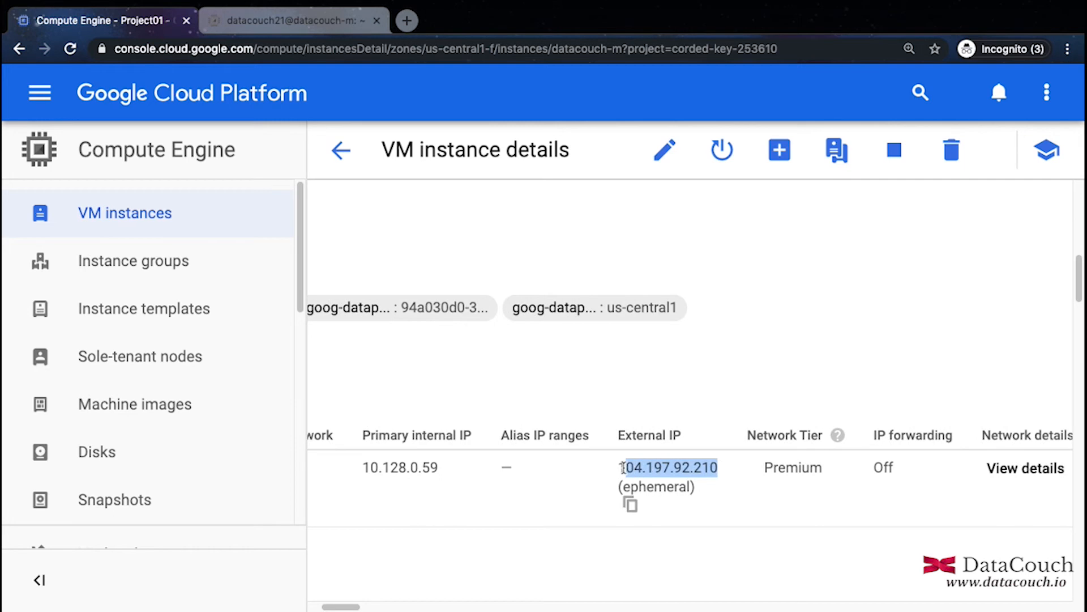
{"action": "left_click", "coordinate": [628, 503]}
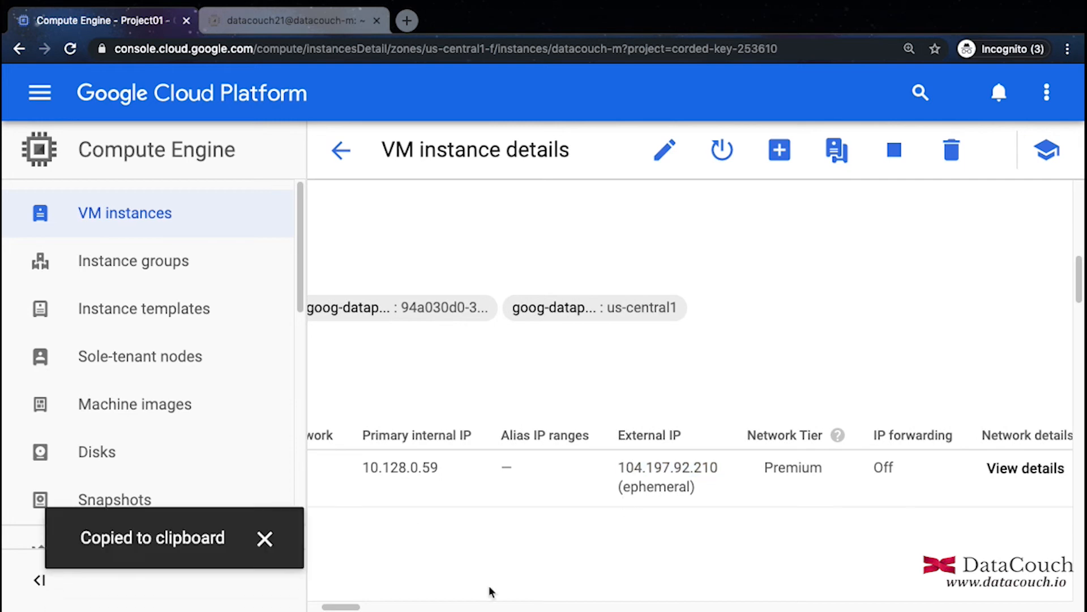
{"action": "key", "text": "ctrl+a"}
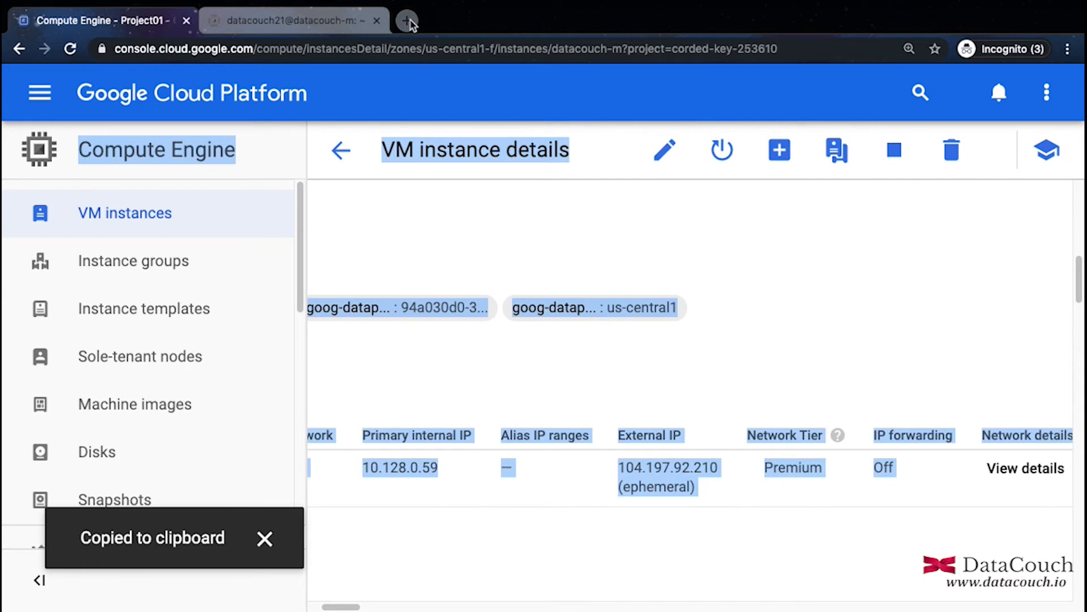
{"action": "left_click", "coordinate": [407, 20]}
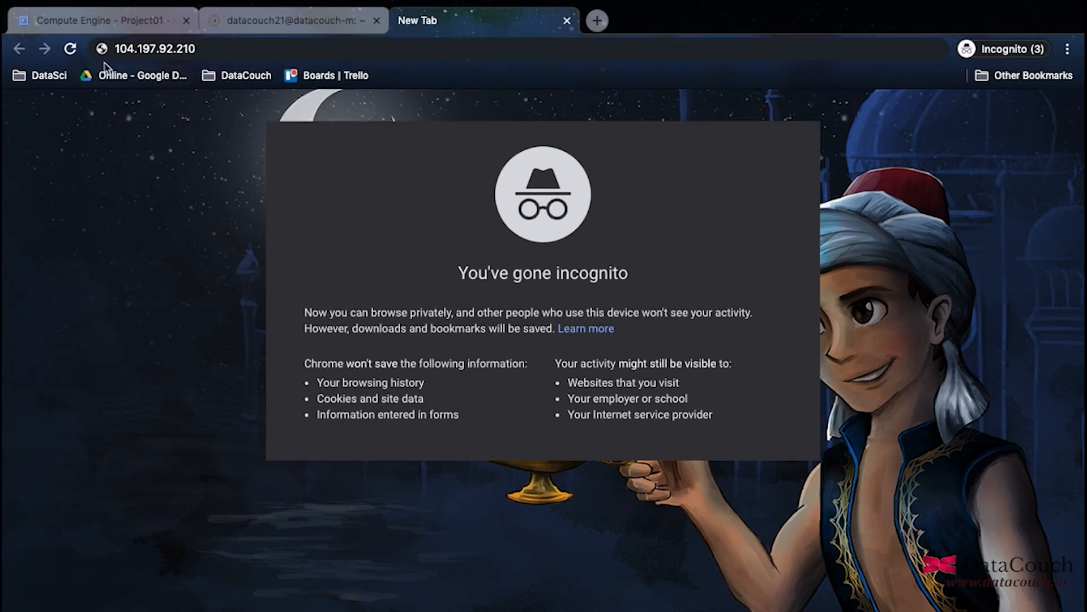
Step: Switch back to the Compute Engine tab showing the datacouch-m VM details
{"action": "left_click", "coordinate": [97, 21]}
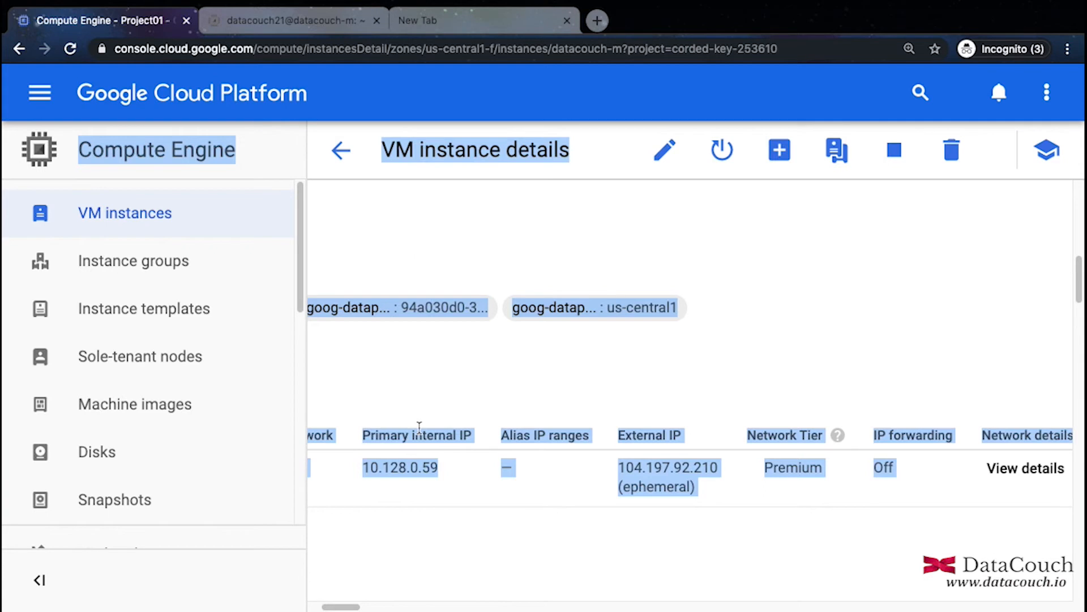
{"action": "mouse_move", "coordinate": [363, 577]}
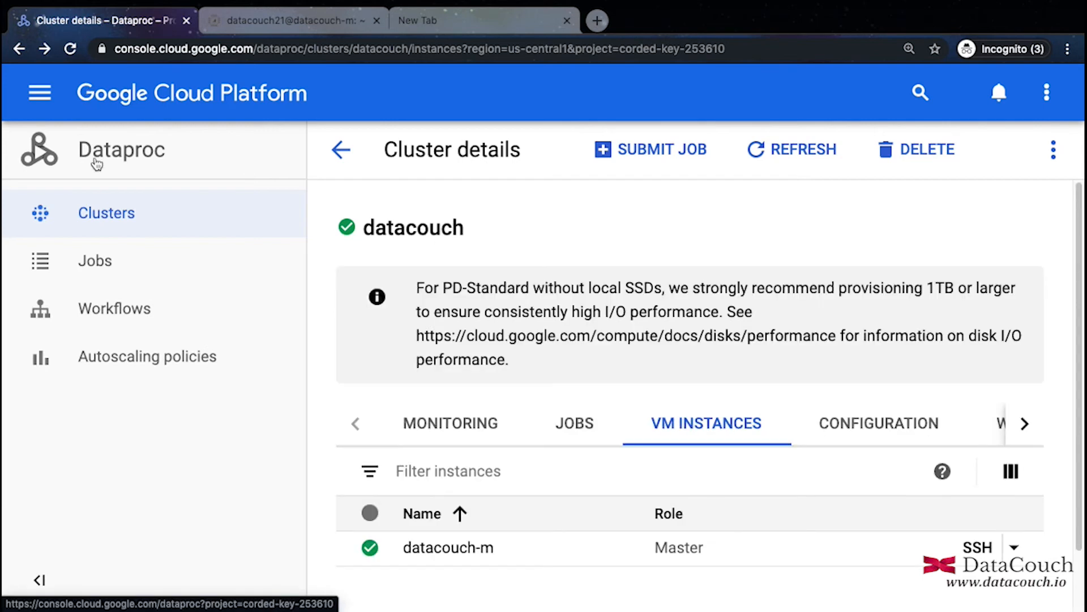
Step: Connect to datacouch-m over SSH from the VM Instances list
{"action": "left_click", "coordinate": [975, 548]}
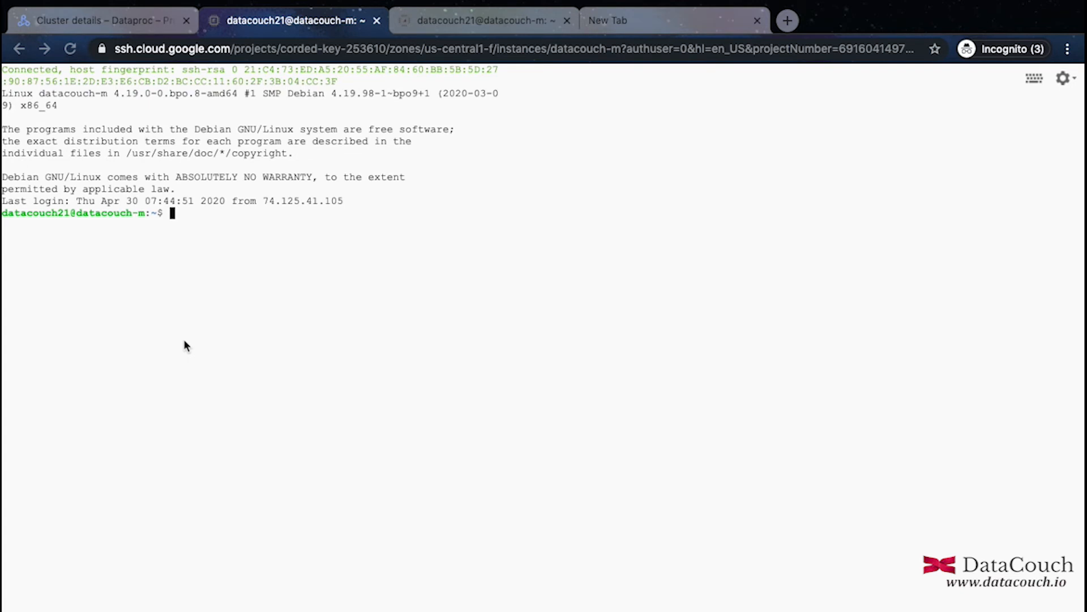
{"action": "mouse_move", "coordinate": [366, 294]}
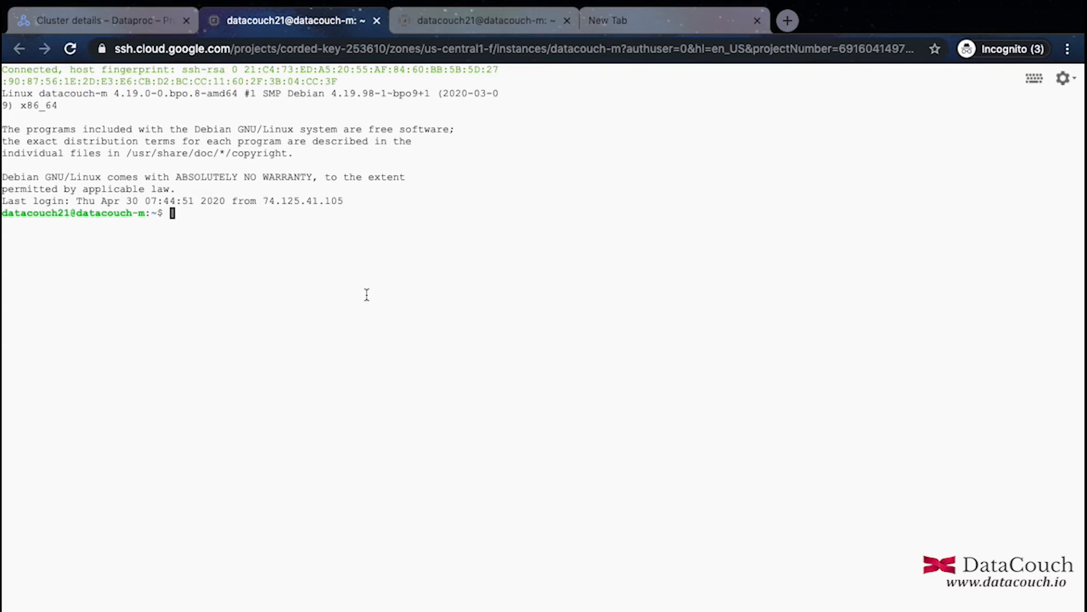
{"action": "type", "text": "wget https://downloads.apache.org/nifi/1.11.4/nifi-1.11.4-bin.tar.gz"}
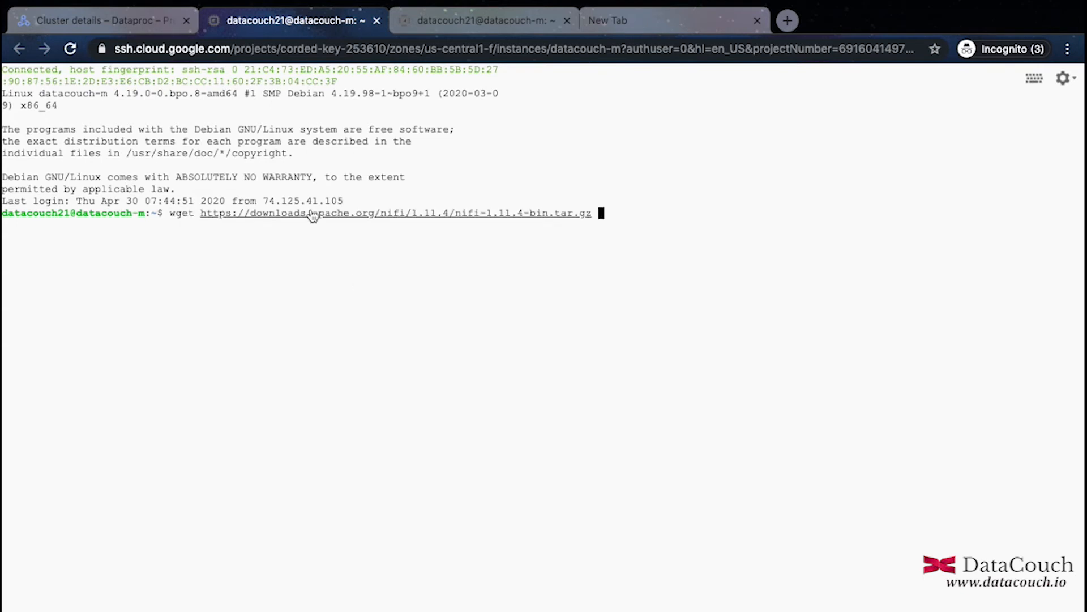
{"action": "mouse_move", "coordinate": [350, 221]}
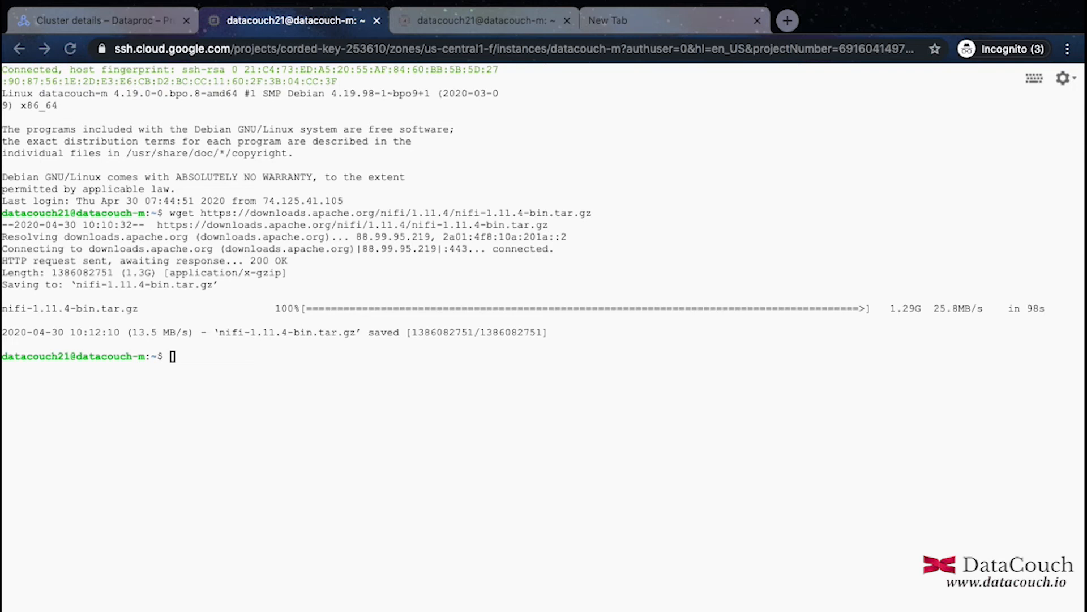
Step: Extract the archive with tar -xvf nifi-1.11.4-bin.tar.gz
{"action": "type", "text": "tar -xvf nifi-1.11.4-bin.tar.gz"}
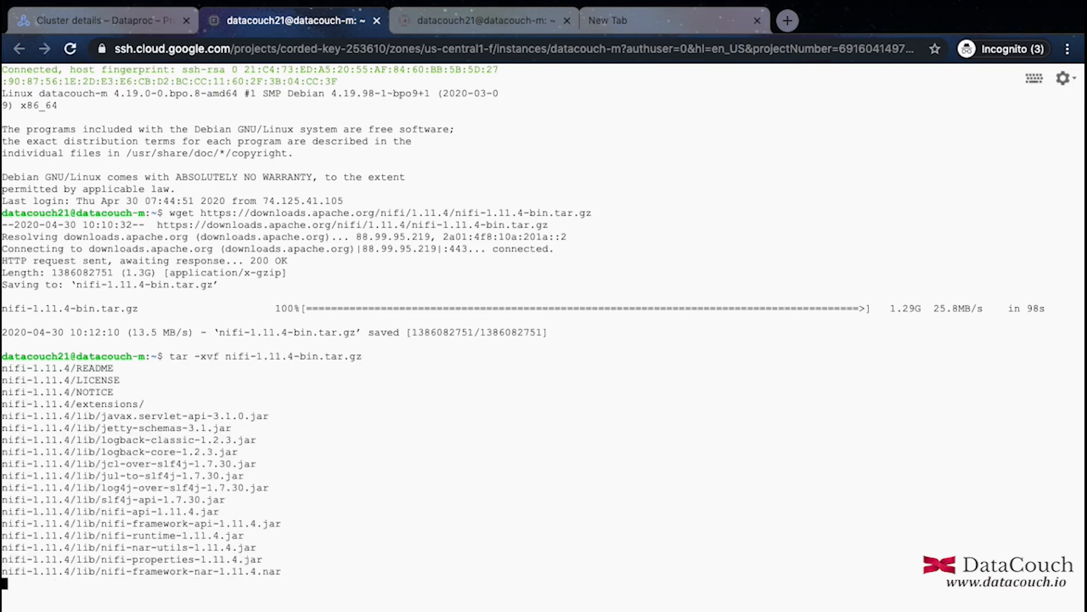
{"action": "scroll", "scroll_direction": "down", "scroll_amount": 3}
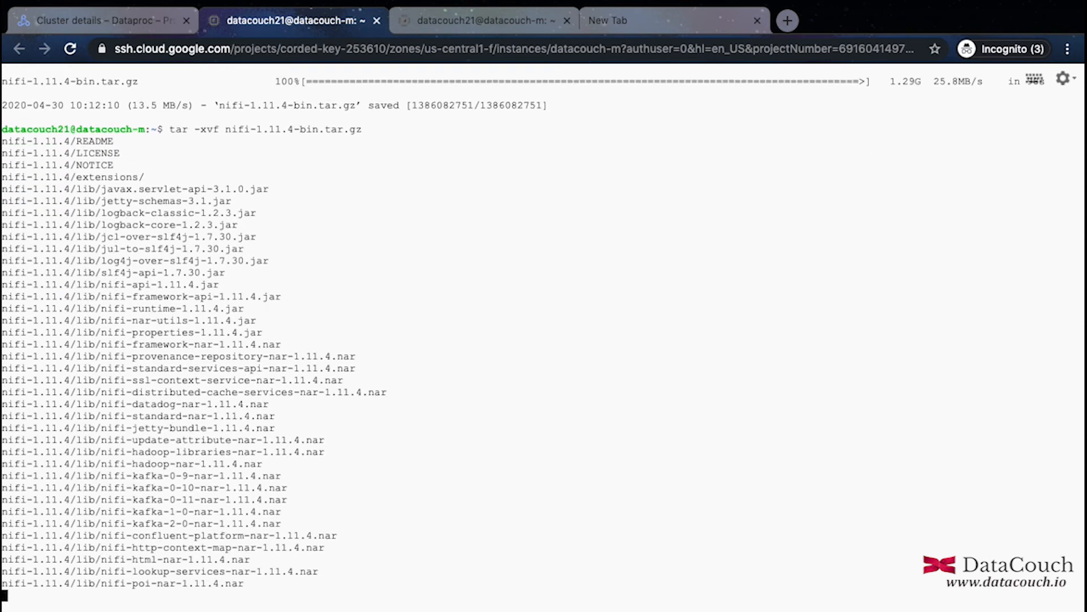
{"action": "scroll", "scroll_direction": "down", "scroll_amount": 3}
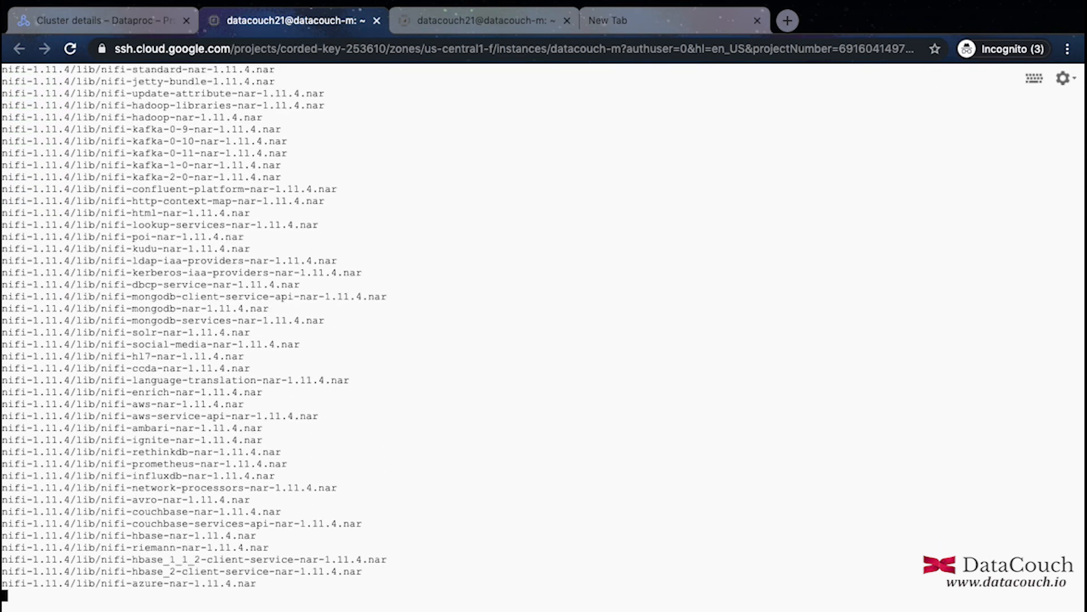
{"action": "scroll", "scroll_direction": "down", "scroll_amount": 3}
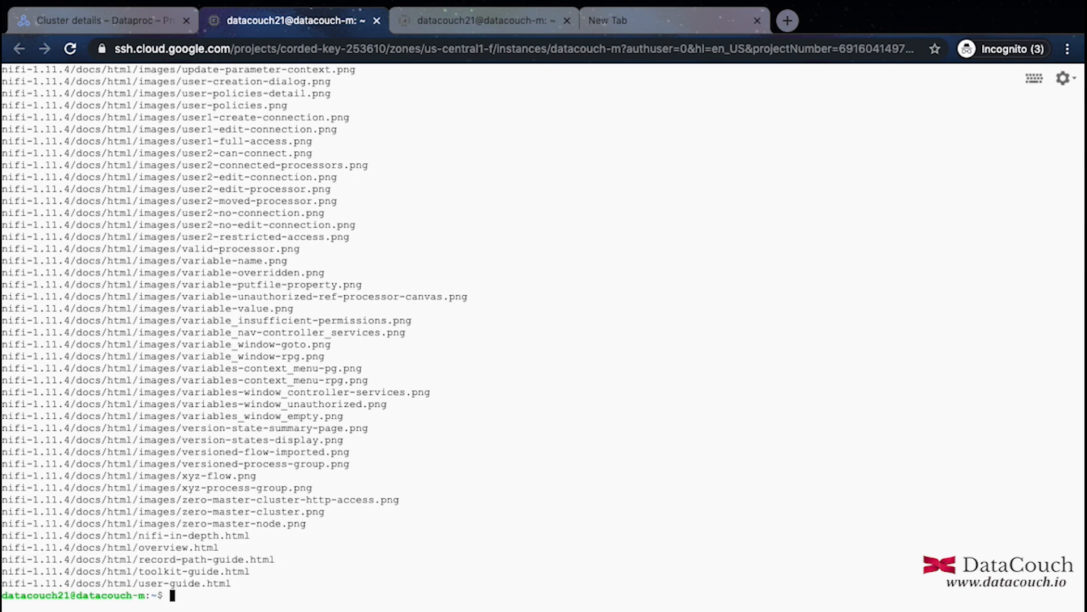
Step: Rename the extracted folder with sudo mv nifi-1.11.4 nifi
{"action": "type", "text": "sudo mv"}
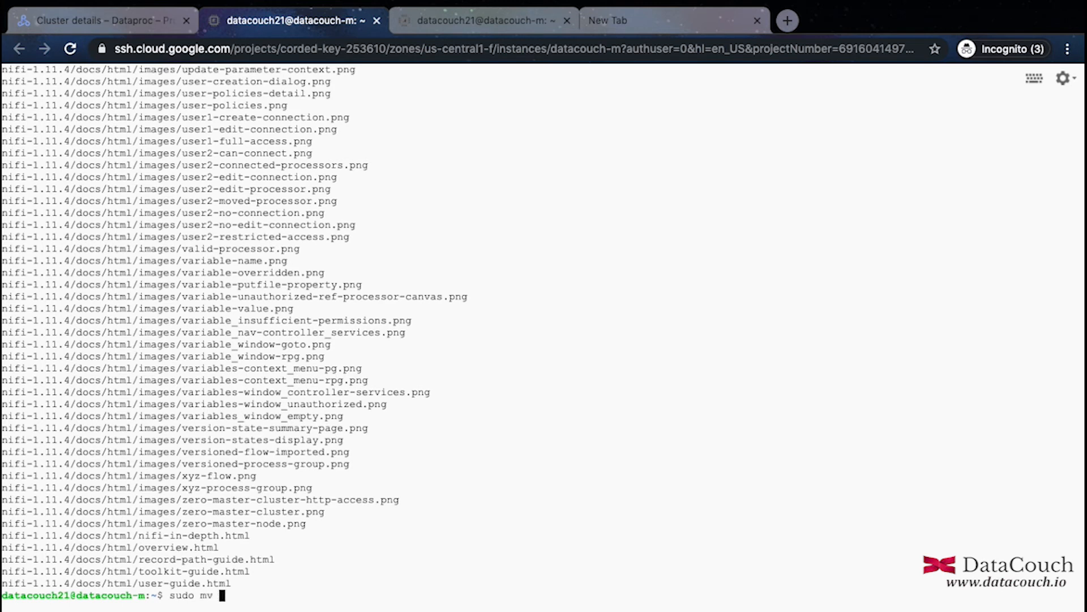
{"action": "type", "text": "nifi-1.11.4"}
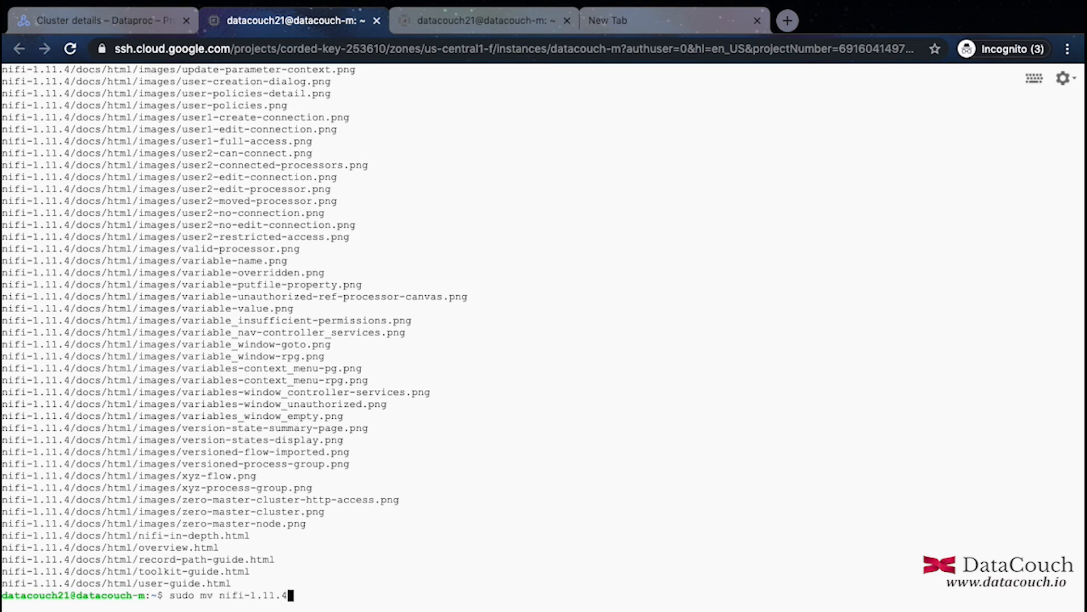
{"action": "type", "text": "nifi"}
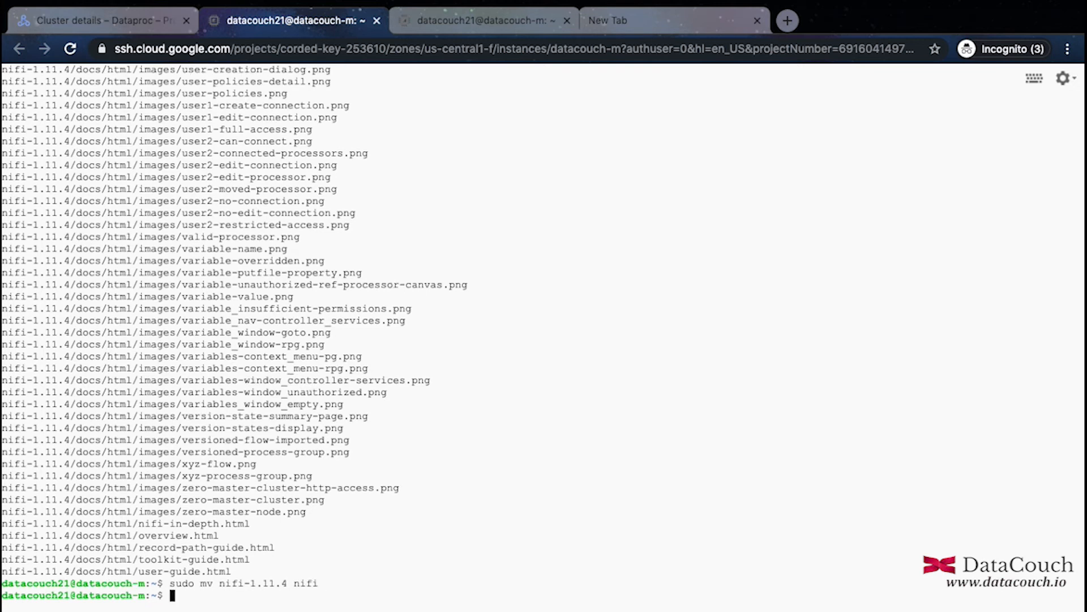
Step: Move nifi into /usr/lib/ and change directory to /usr/lib/nifi
{"action": "type", "text": "sudo mv"}
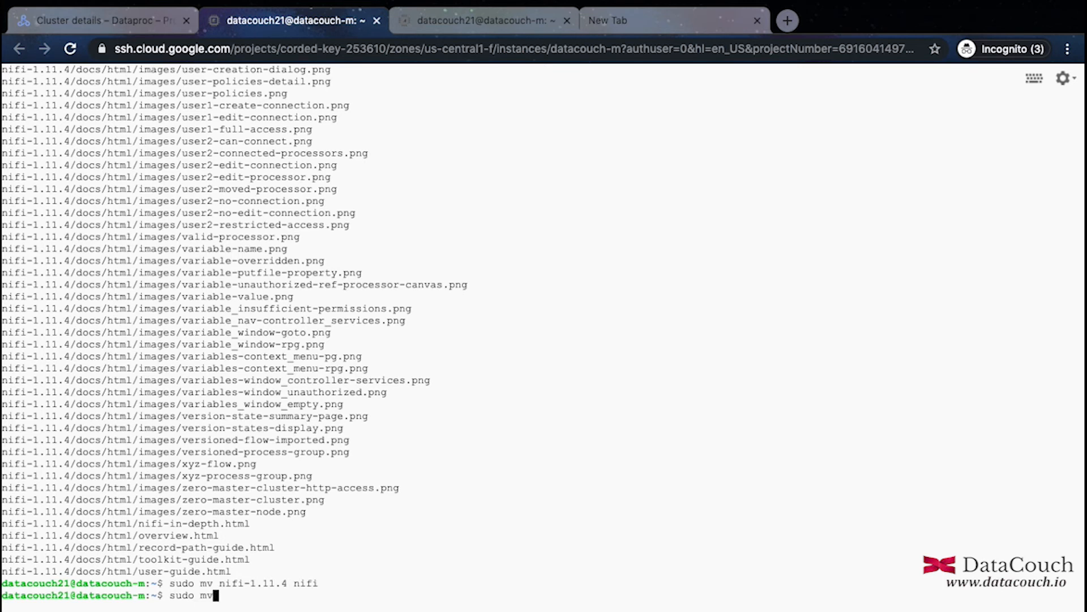
{"action": "type", "text": "nifi /us"}
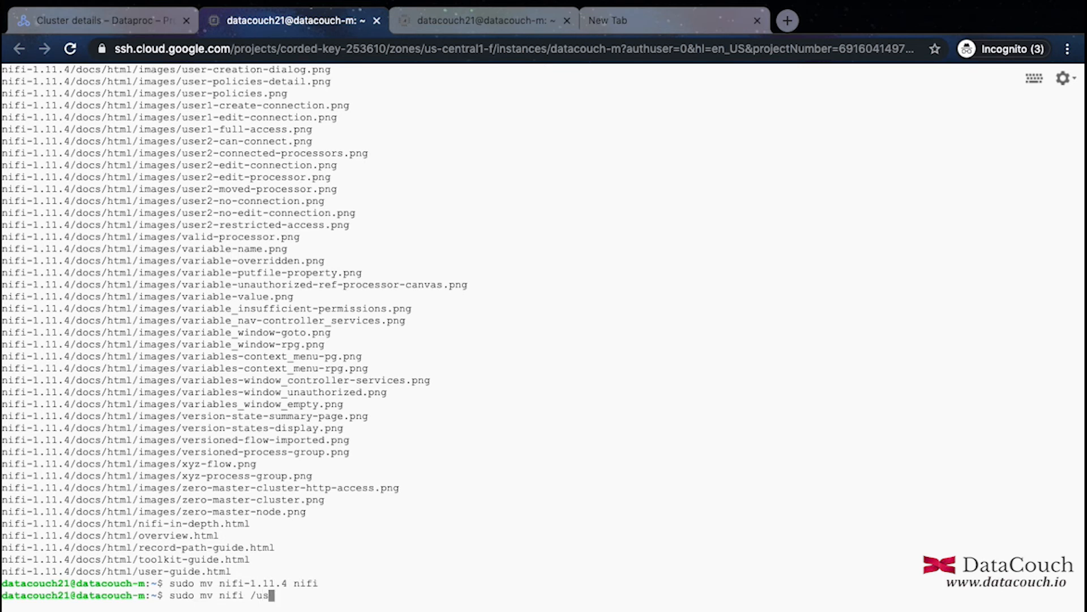
{"action": "type", "text": "r/"}
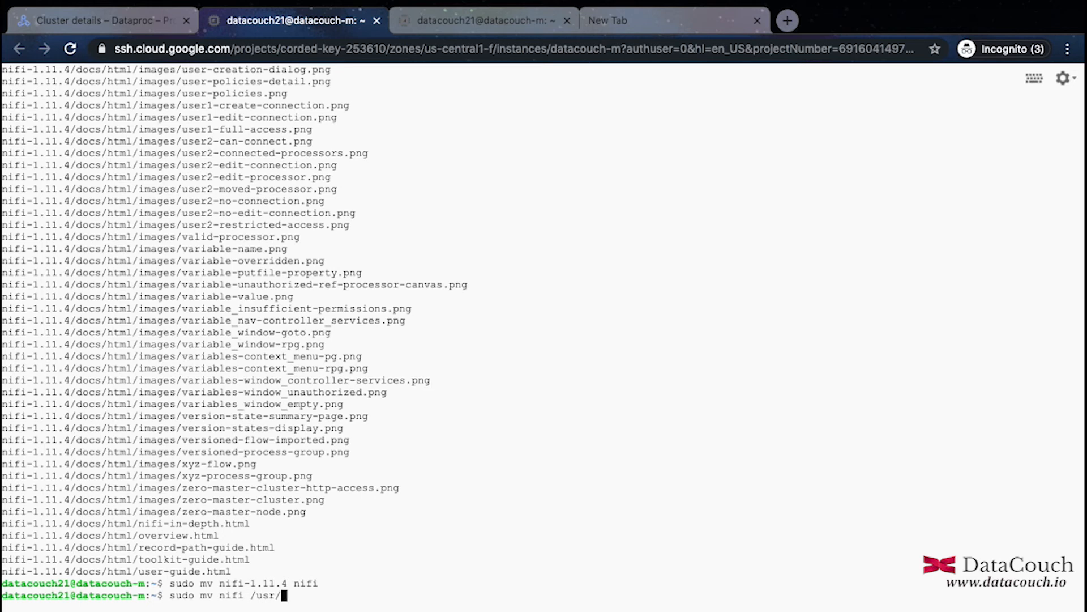
{"action": "type", "text": "lib/"}
{"action": "type", "text": "cd"}
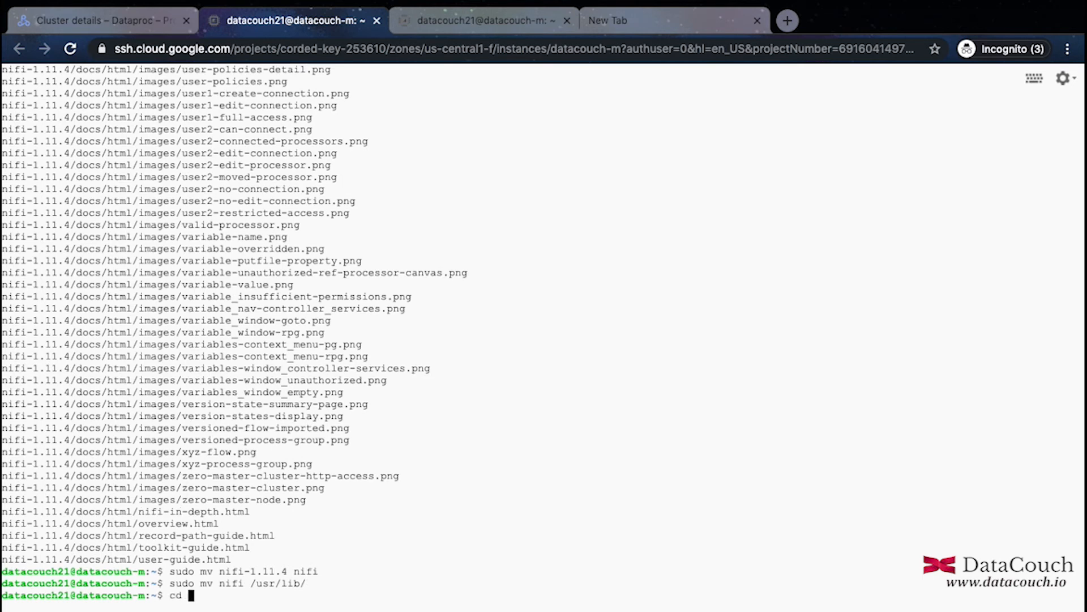
{"action": "type", "text": "/usr/"}
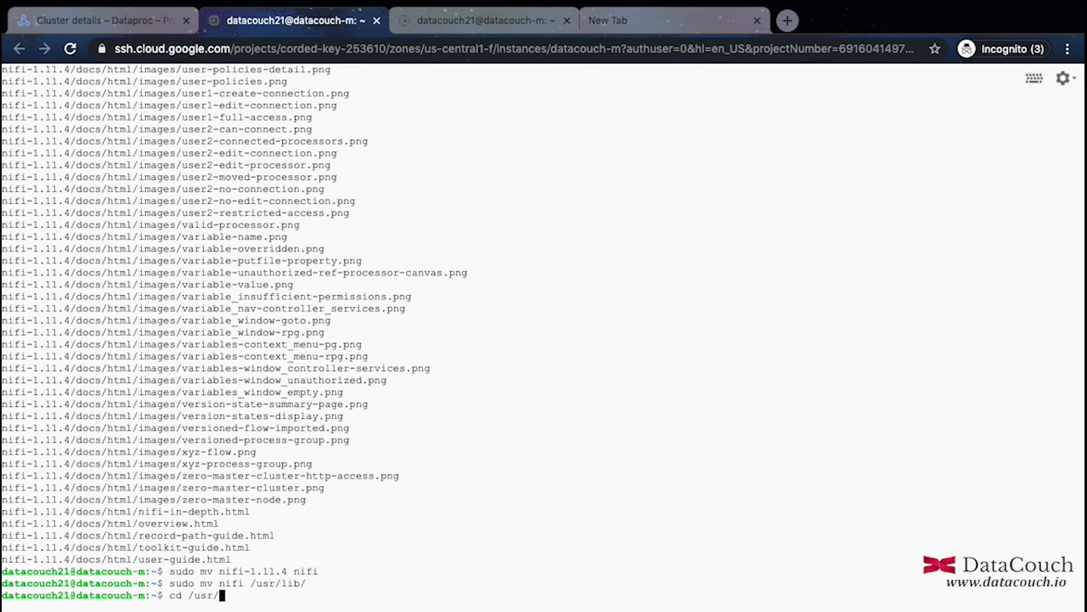
{"action": "type", "text": "lib/"}
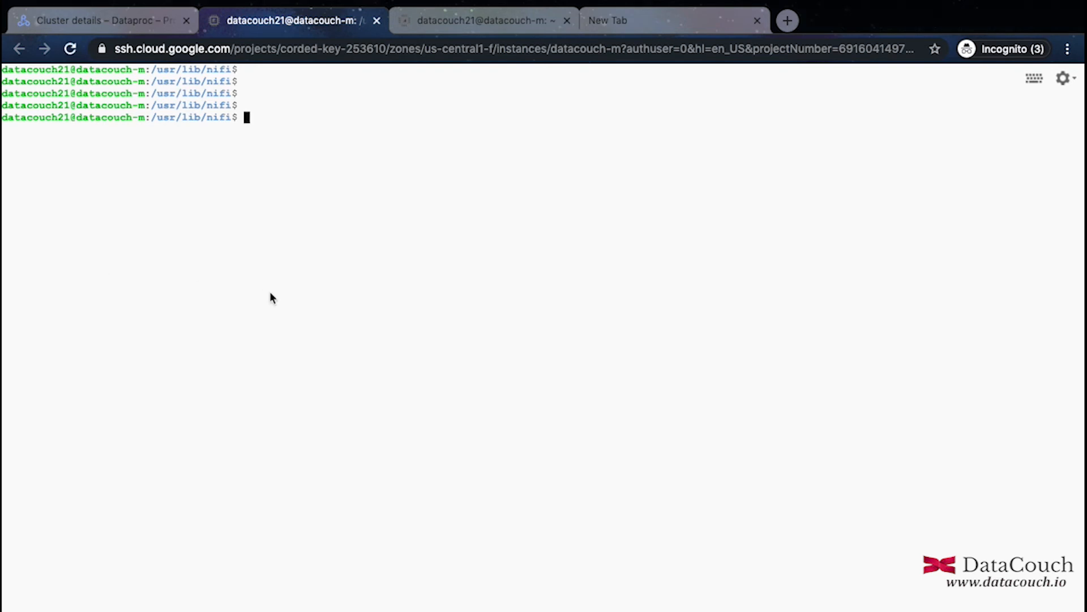
Step: Run ./bin/nifi.sh -help to list the start, stop, run, restart and status options
{"action": "type", "text": "./bin"}
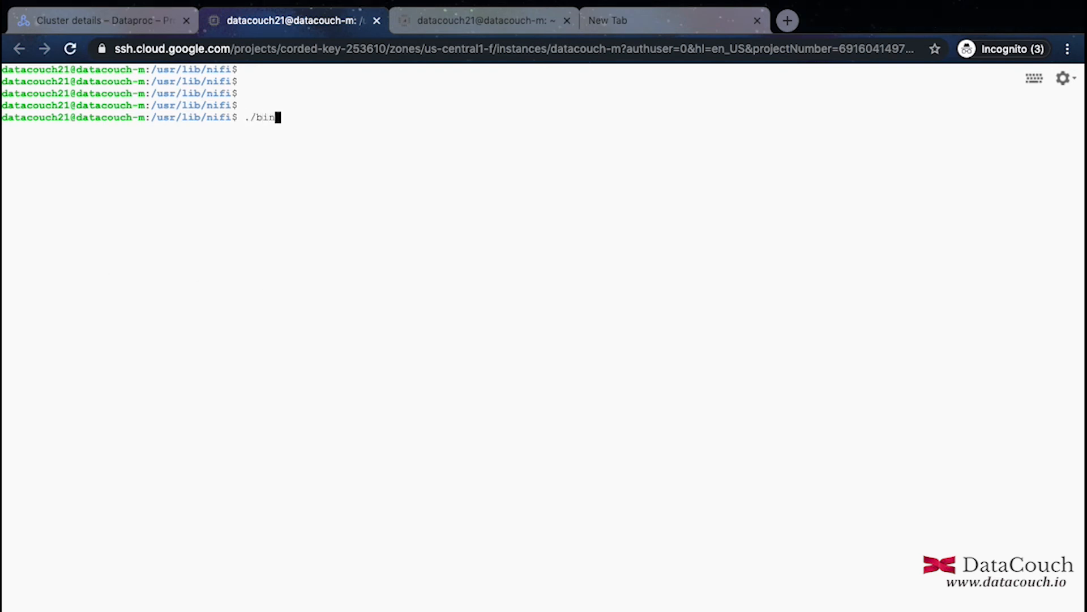
{"action": "type", "text": "/nifi.sh"}
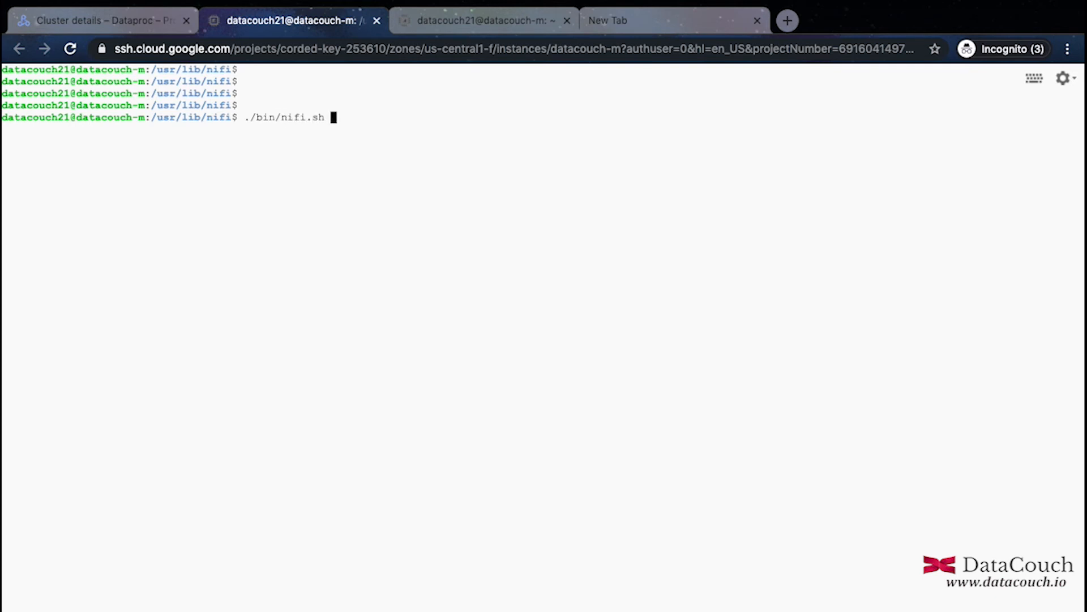
{"action": "type", "text": "-help"}
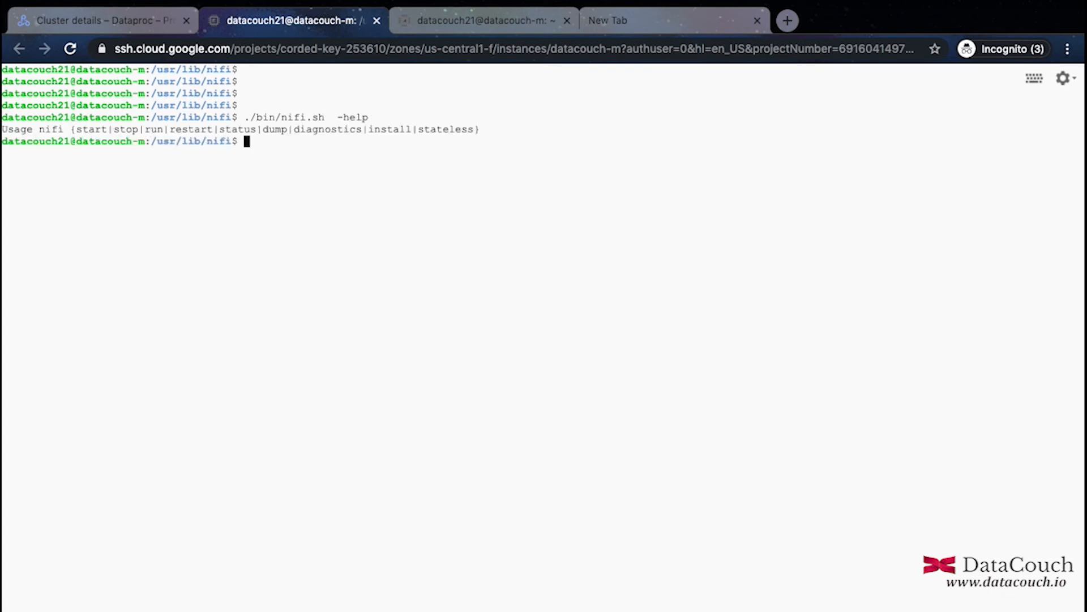
{"action": "type", "text": "./bin/nifi.sh  -help"}
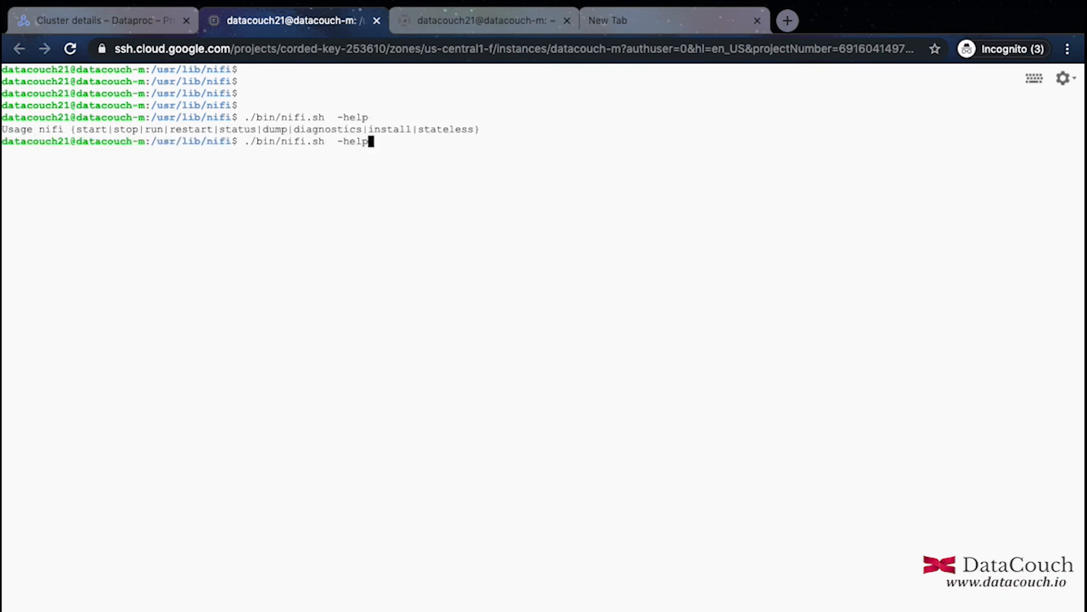
{"action": "key", "text": "Backspace"}
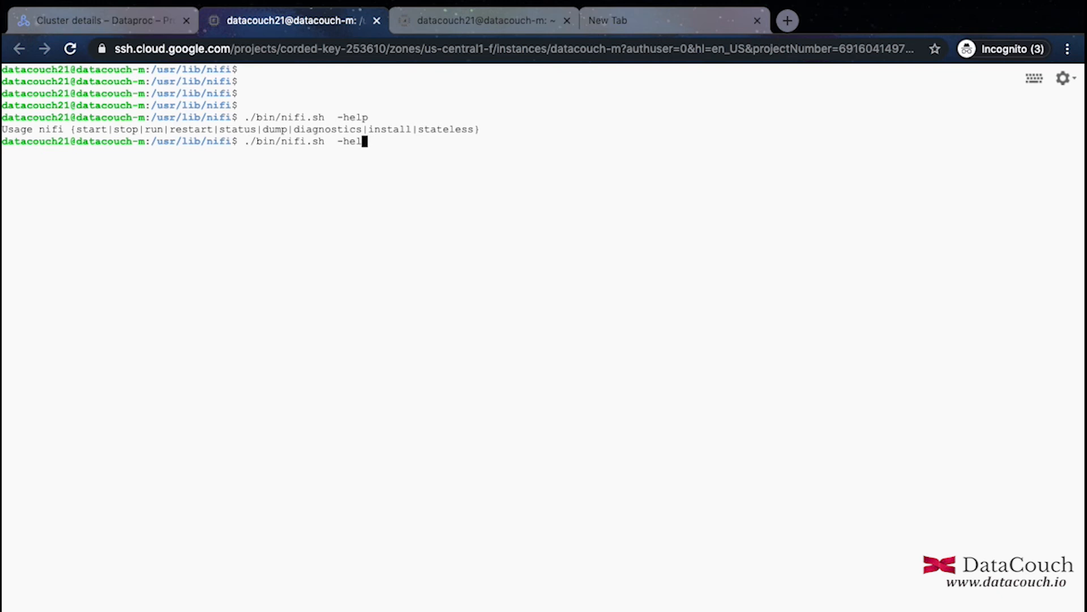
Step: Run ./bin/nifi.sh start to launch NiFi from /usr/lib/nifi
{"action": "key", "text": "Backspace"}
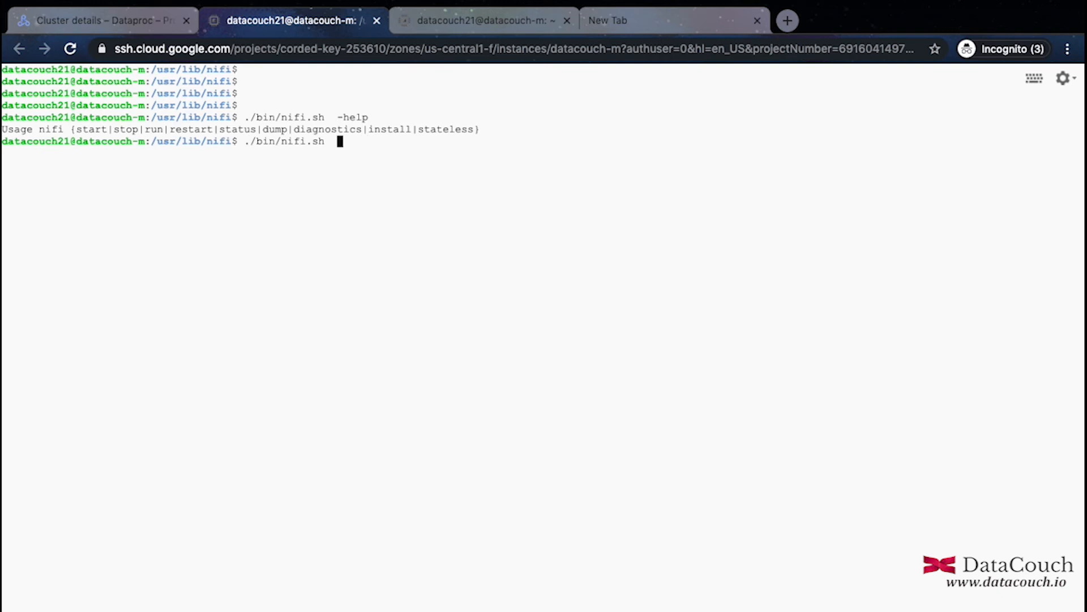
{"action": "type", "text": "start"}
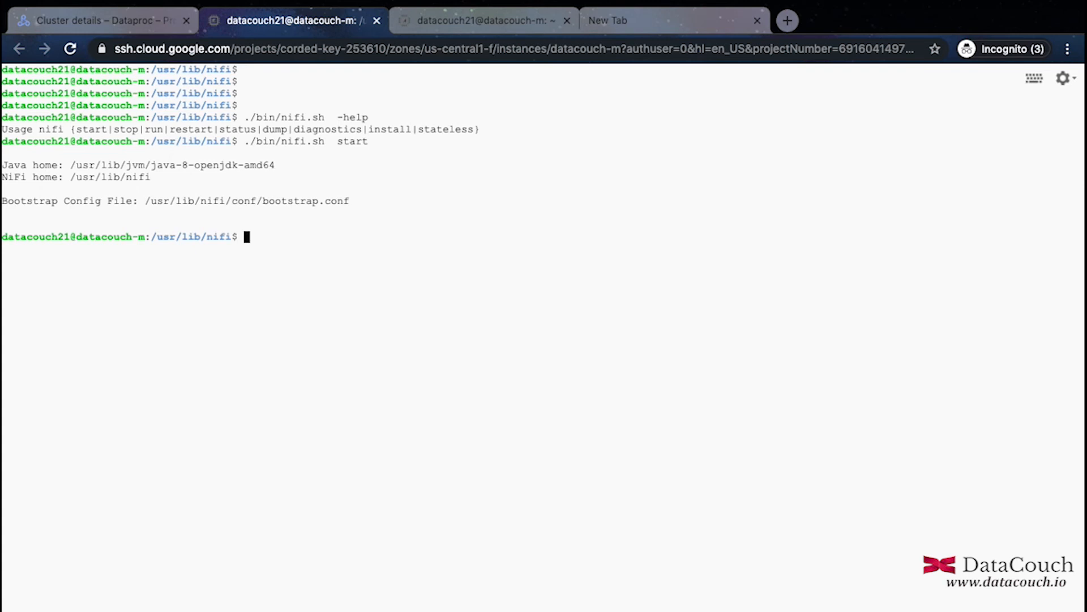
{"action": "mouse_move", "coordinate": [392, 385]}
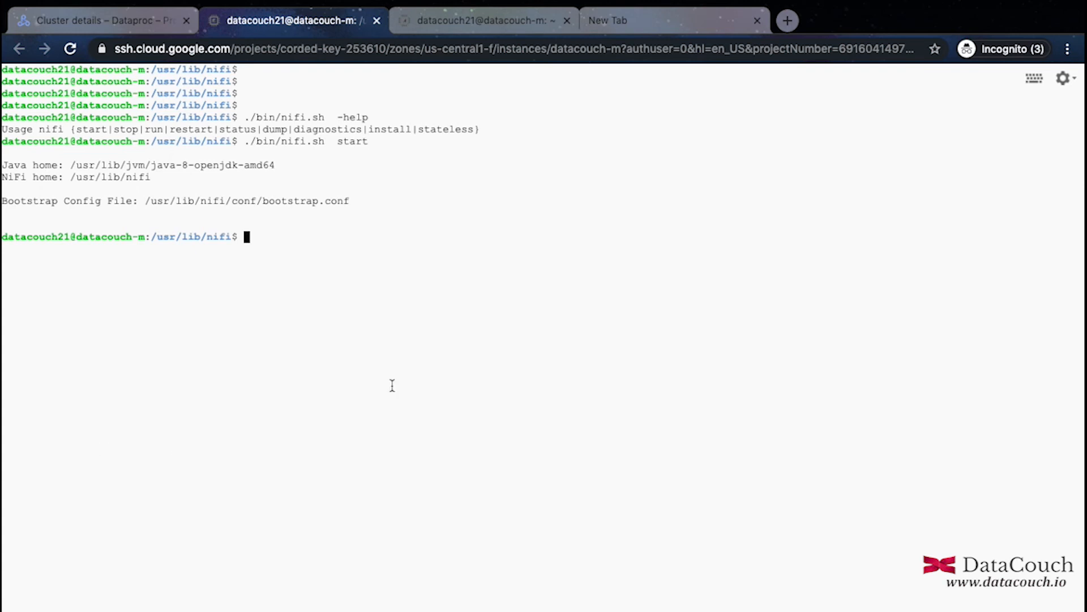
Step: List the NiFi directory and follow logs/nifi-app.log with tail -f until the UI URLs on port 8080 appear
{"action": "type", "text": "ls"}
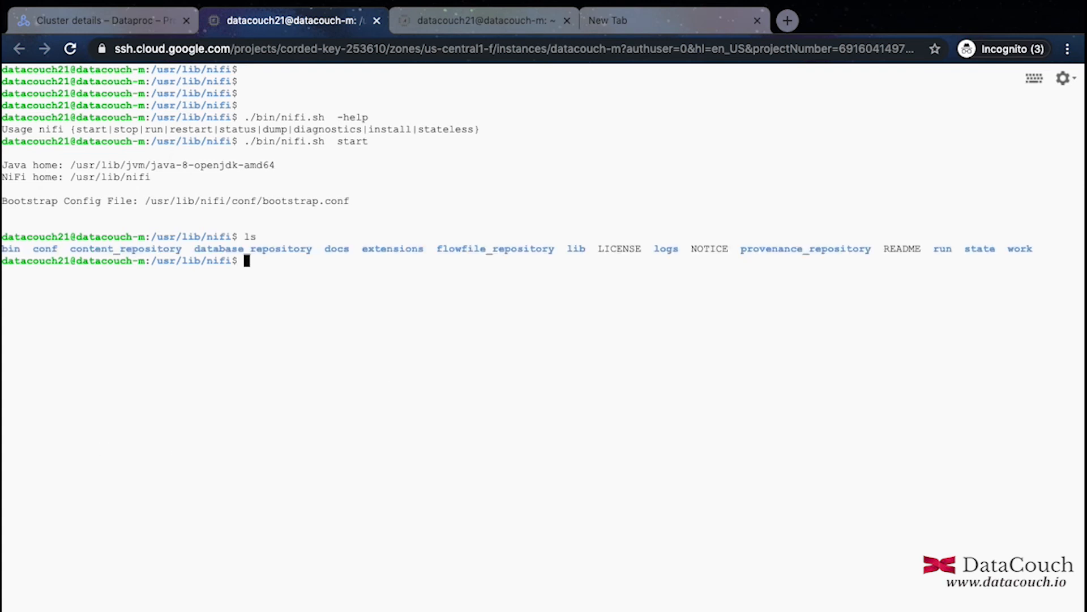
{"action": "type", "text": "tail -f l"}
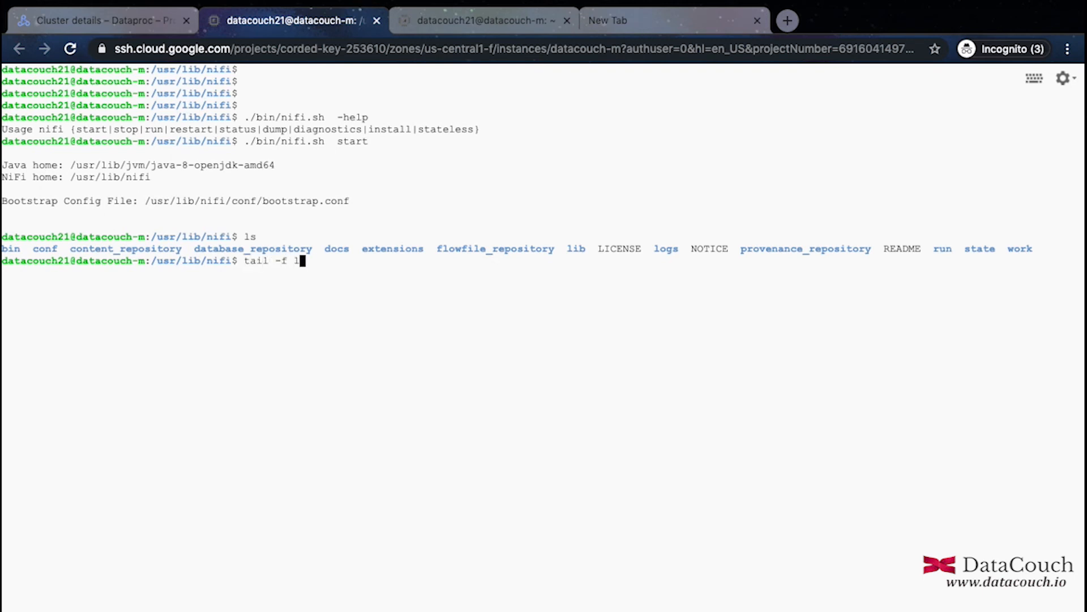
{"action": "type", "text": "ogs/"}
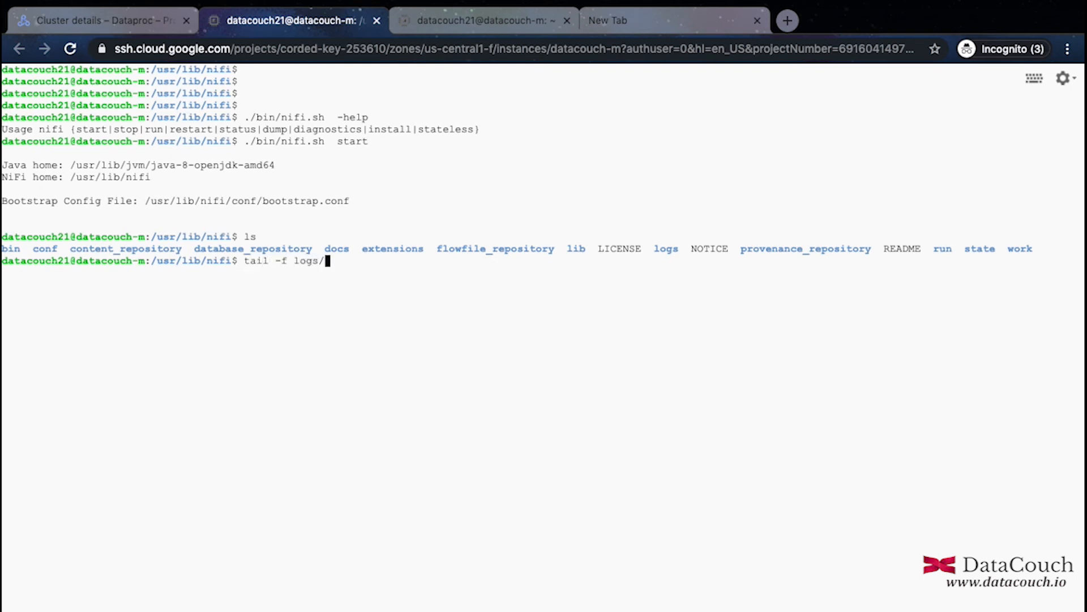
{"action": "type", "text": "nifi-"}
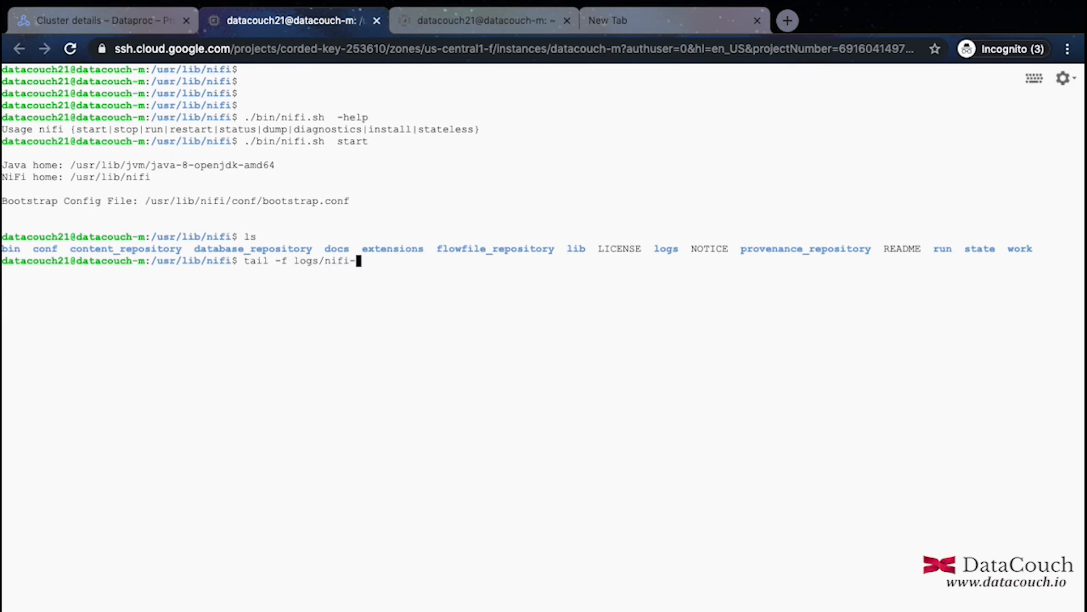
{"action": "type", "text": "app.log"}
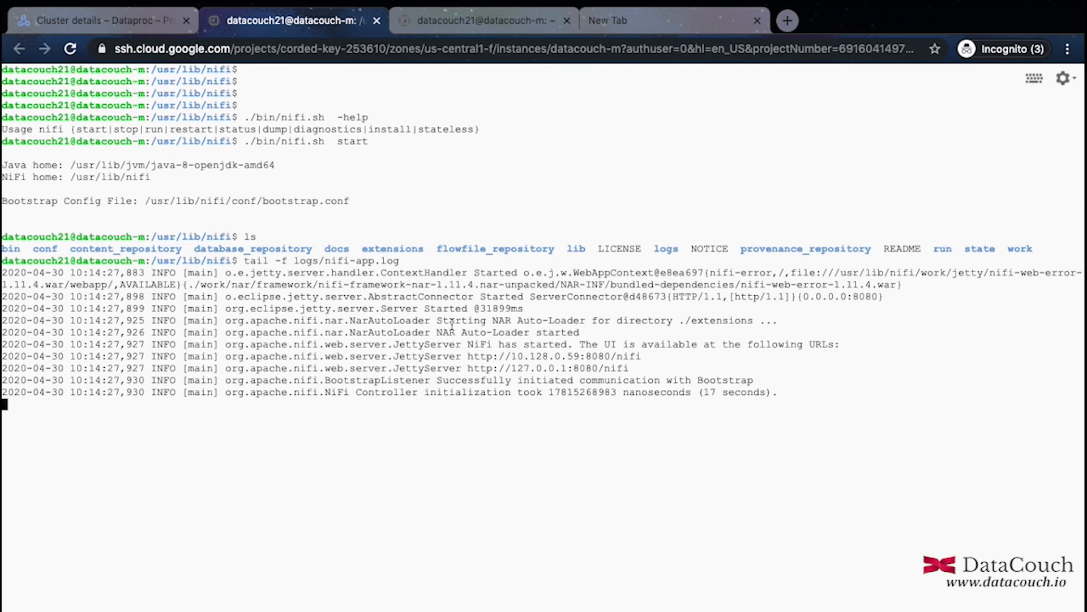
{"action": "mouse_move", "coordinate": [656, 353]}
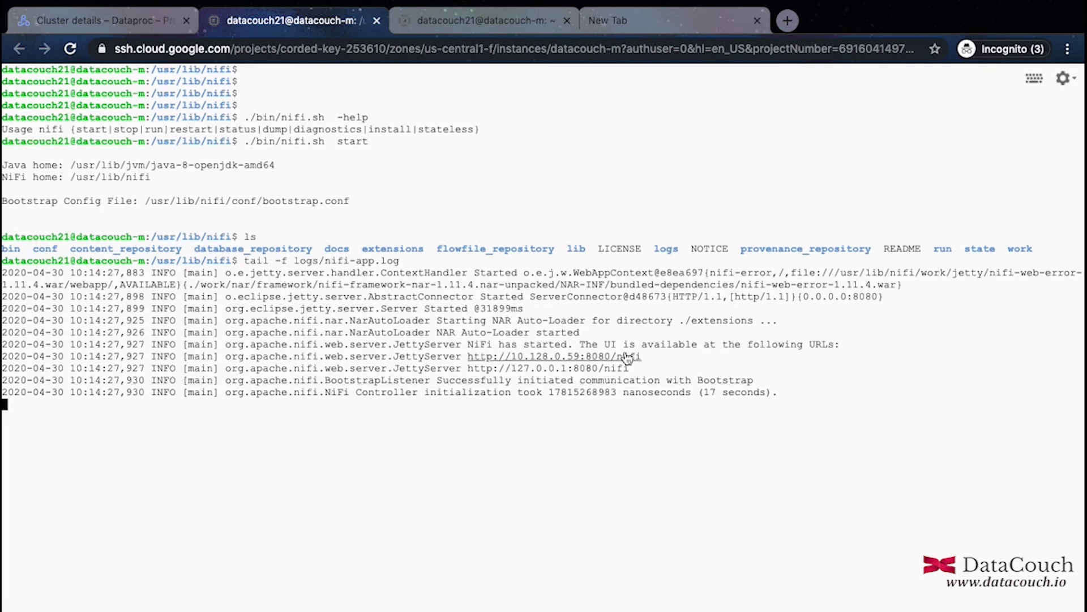
{"action": "mouse_move", "coordinate": [600, 363]}
{"action": "type", "text": "104.197.92.210:8"}
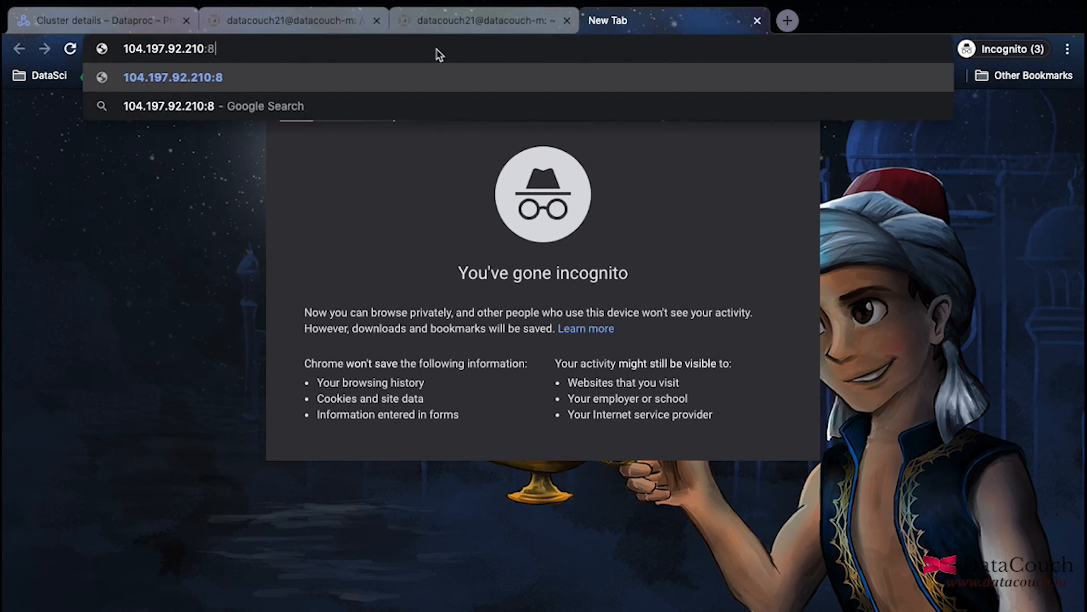
Step: Load 104.197.92.210:8080/nifi in Chrome, which fails with ERR_CONNECTION_TIMED_OUT
{"action": "type", "text": "080/"}
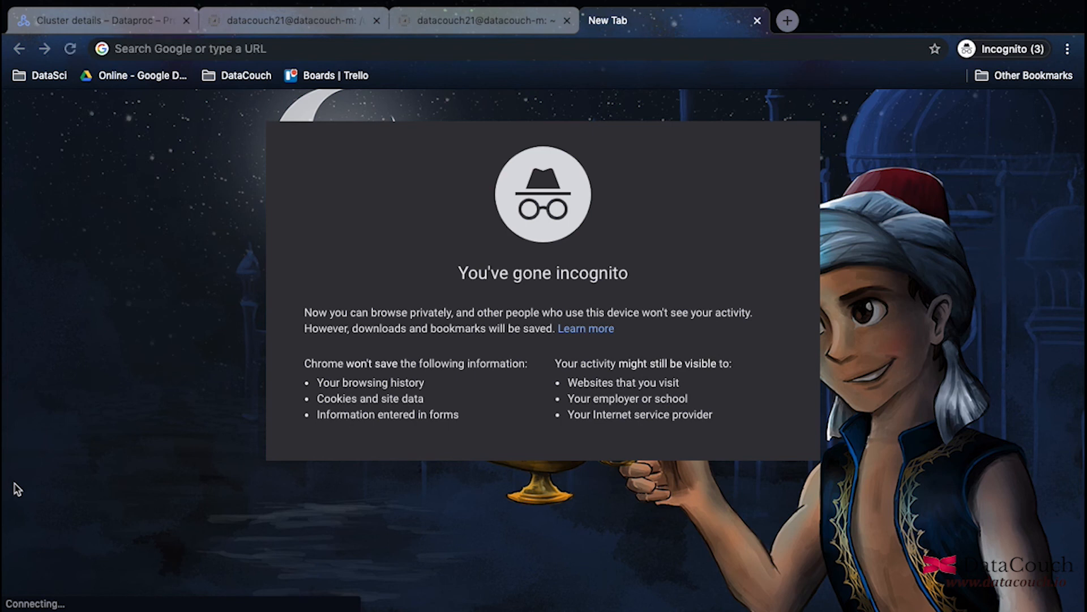
{"action": "left_click", "coordinate": [104, 20]}
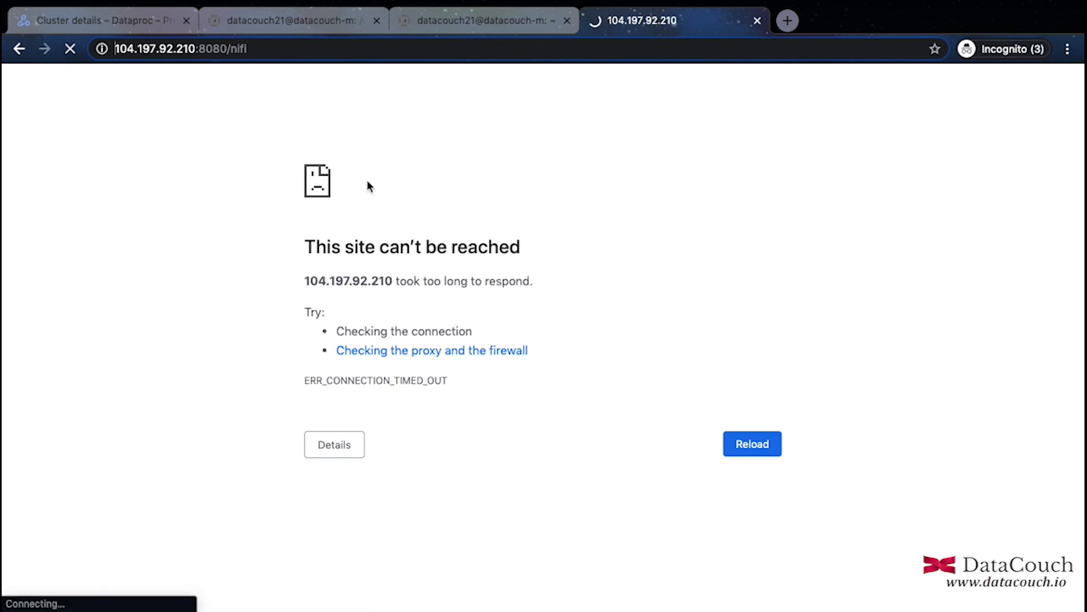
Step: Navigate from the cluster details to VPC network > Firewall rules and start a new firewall rule
{"action": "left_click", "coordinate": [104, 20]}
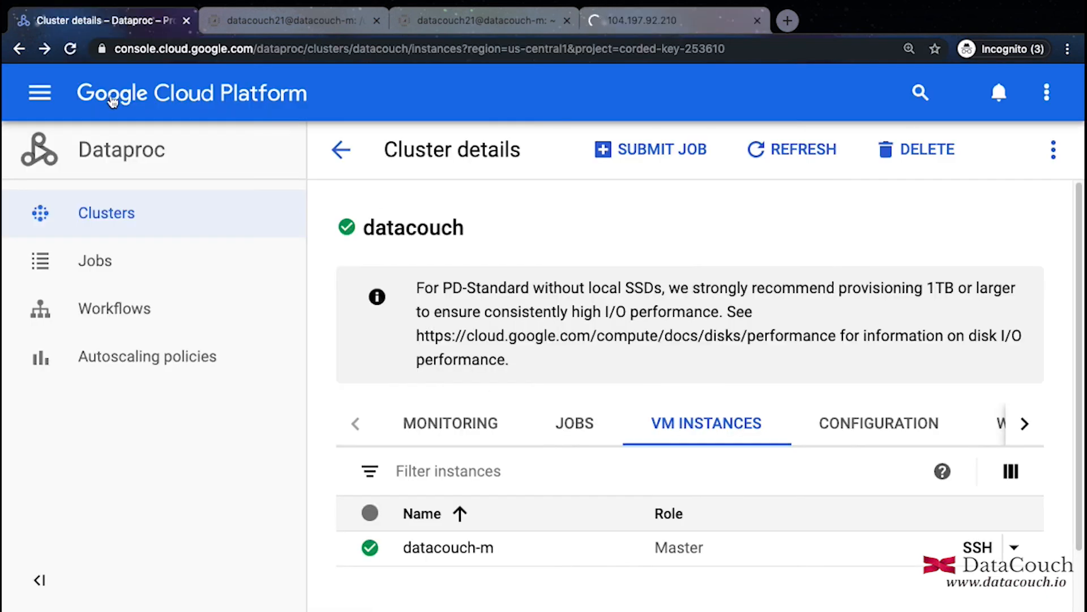
{"action": "left_click", "coordinate": [39, 92]}
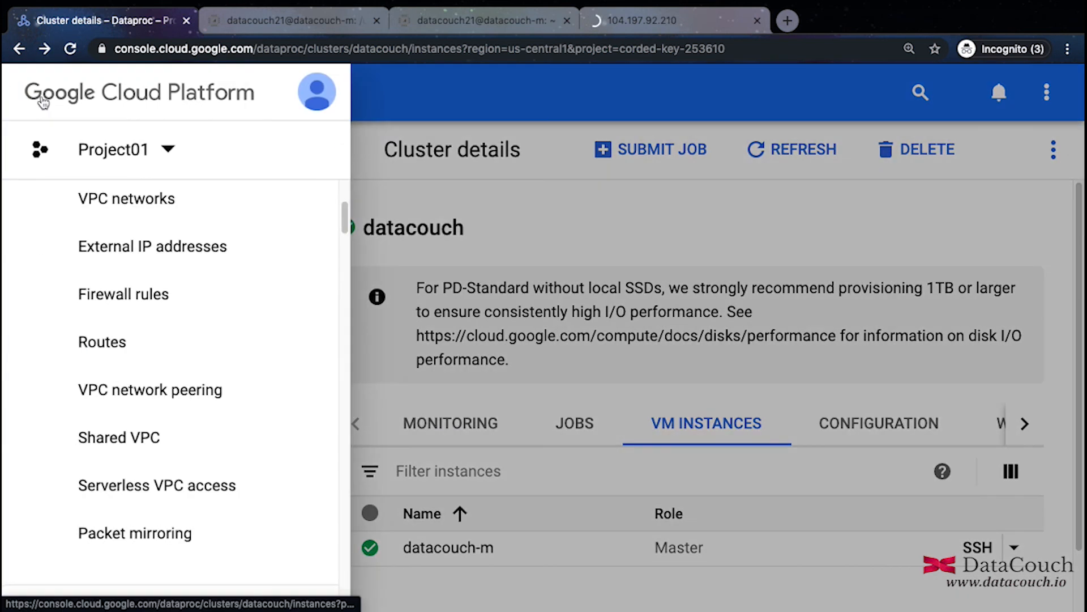
{"action": "left_click", "coordinate": [126, 198]}
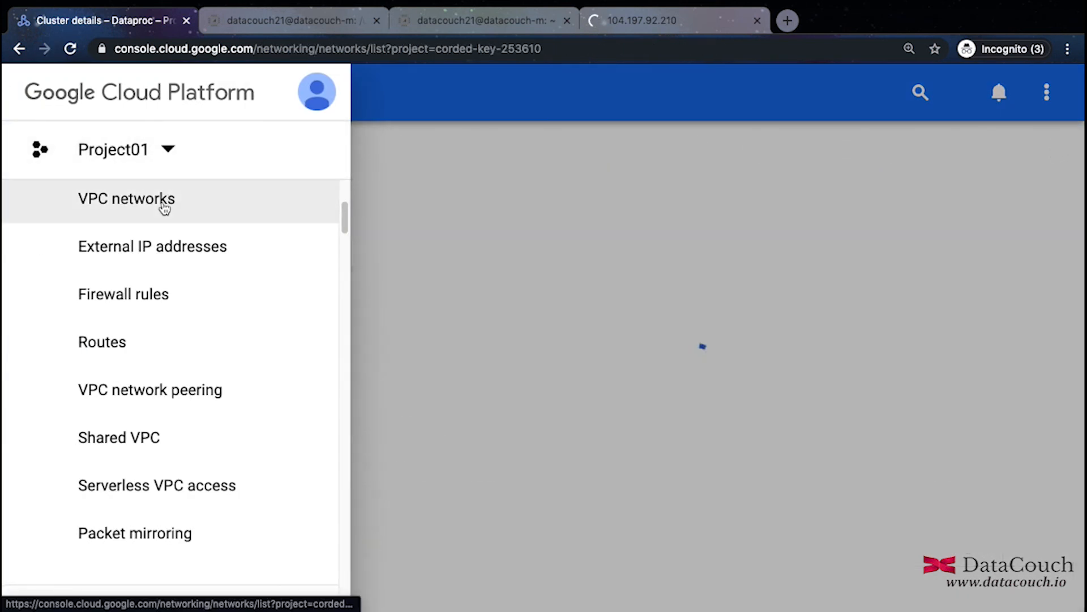
{"action": "left_click", "coordinate": [125, 199]}
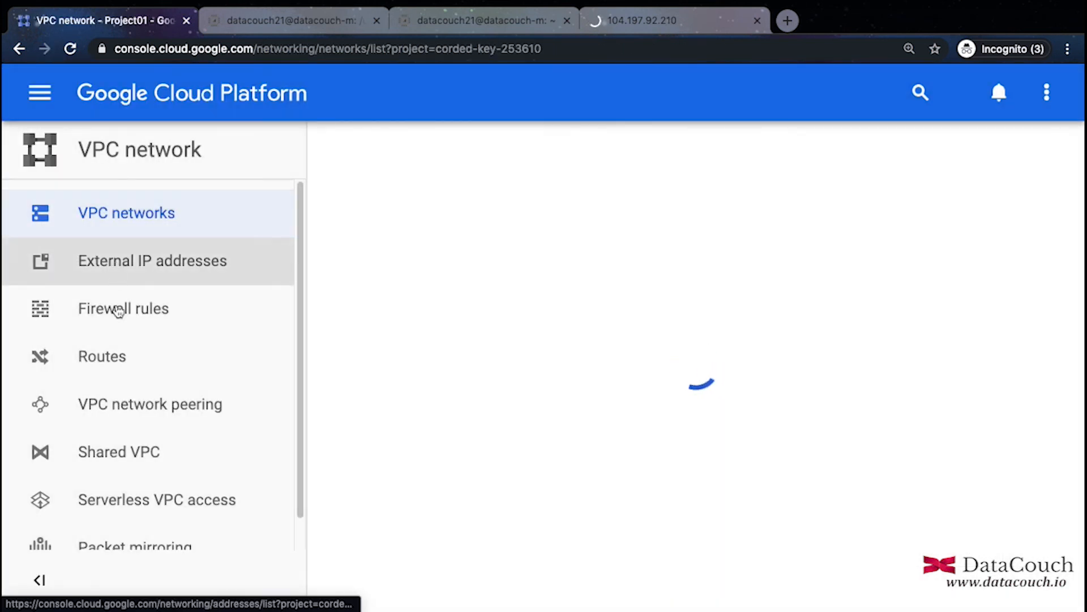
{"action": "left_click", "coordinate": [123, 309]}
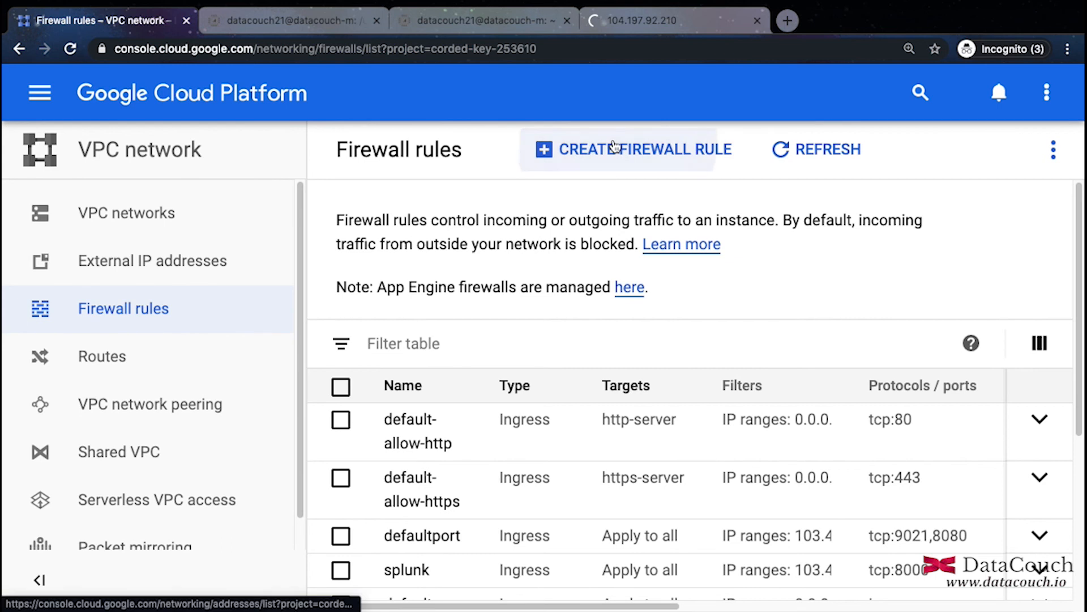
{"action": "left_click", "coordinate": [632, 150]}
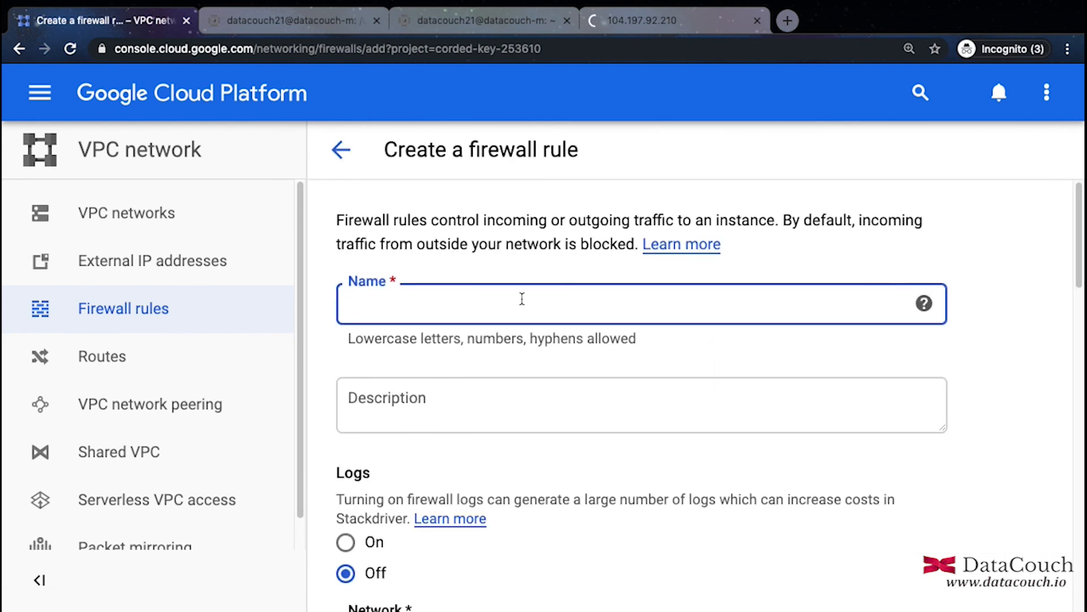
Step: Name the new firewall rule 'nifi', correcting the capitalised 'NiFi'
{"action": "type", "text": "NiFi"}
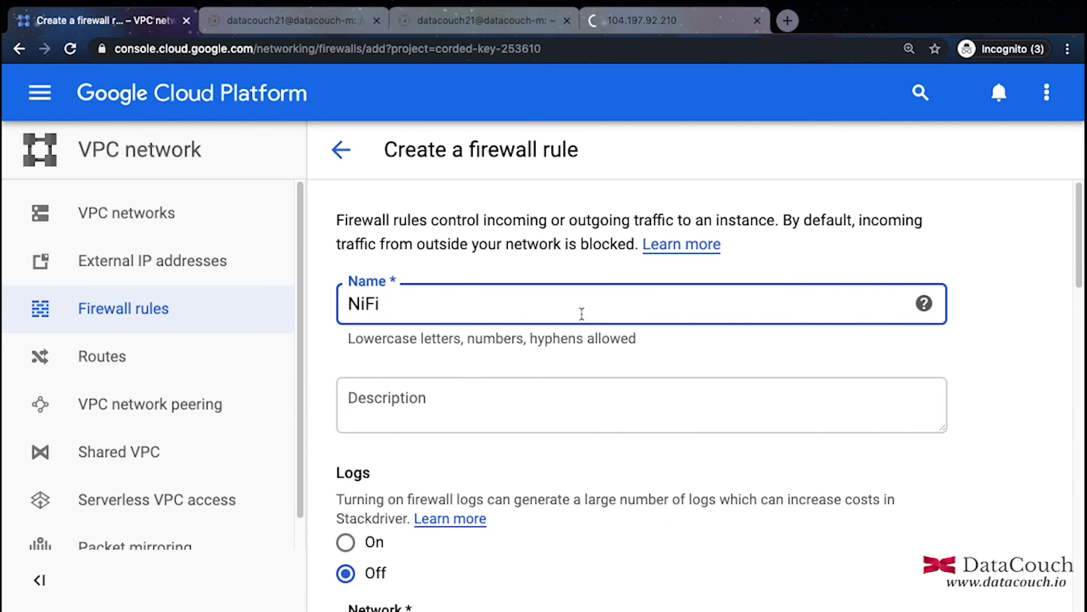
{"action": "key", "text": "ctrl+a"}
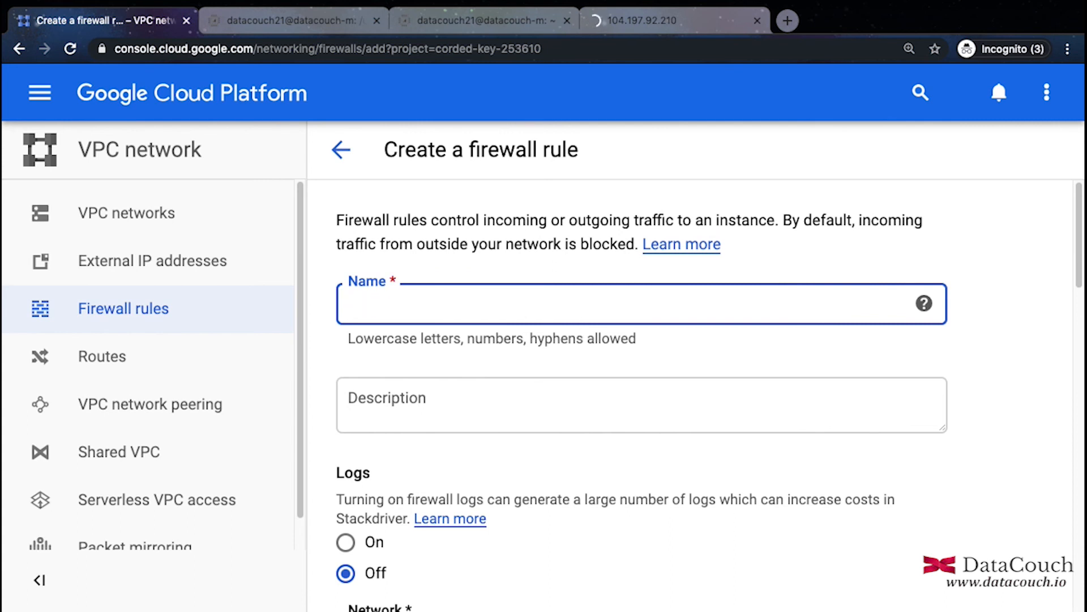
{"action": "type", "text": "nifi"}
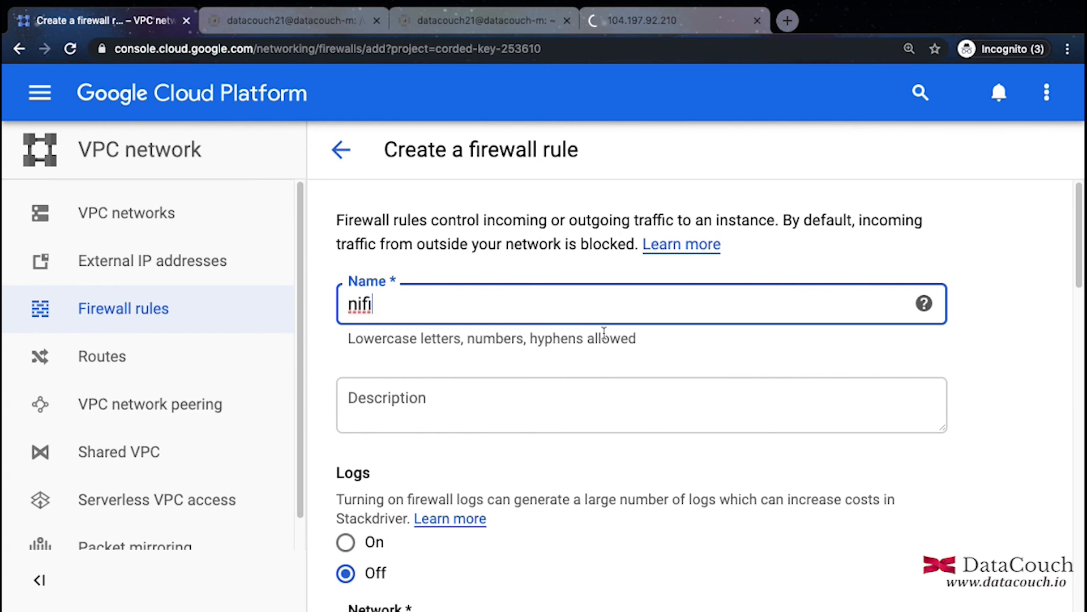
{"action": "mouse_move", "coordinate": [616, 362]}
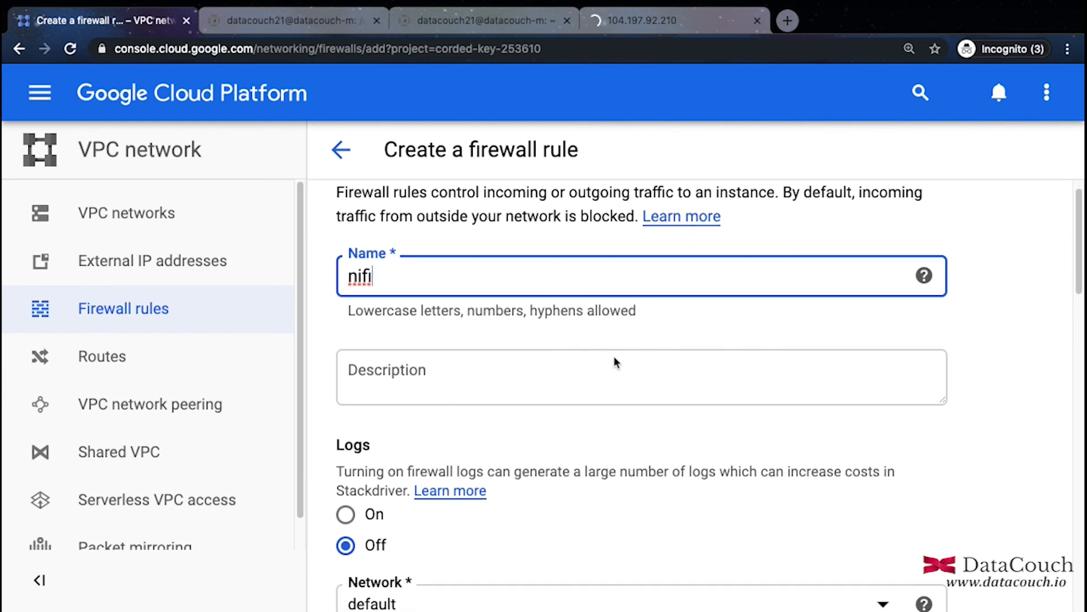
Step: Set Targets to All instances in the network and move to the Source IP ranges field
{"action": "scroll", "scroll_direction": "down", "scroll_amount": 3}
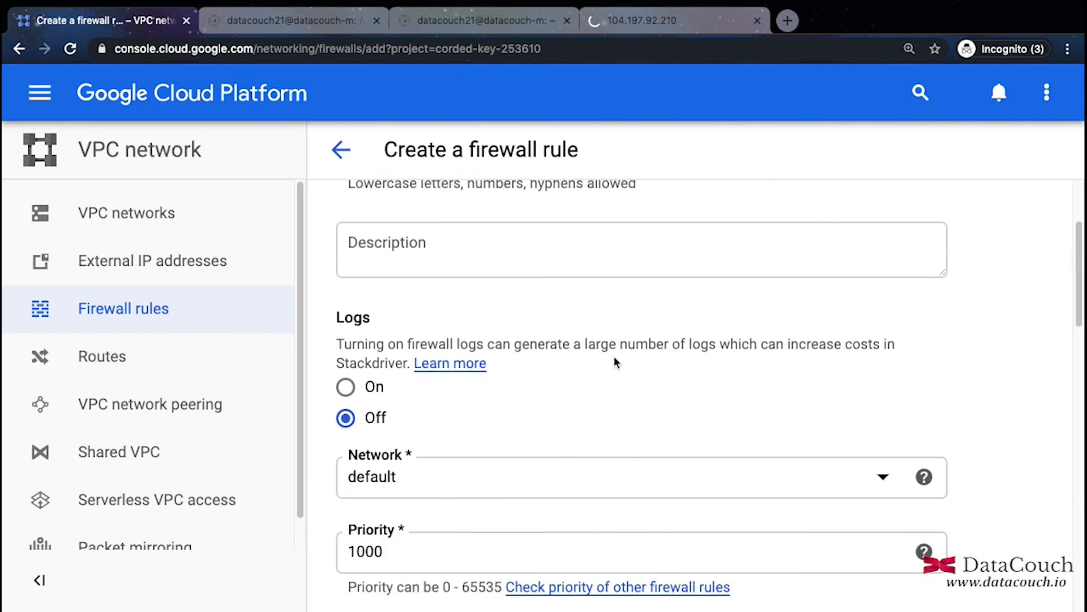
{"action": "scroll", "scroll_direction": "down", "scroll_amount": 3}
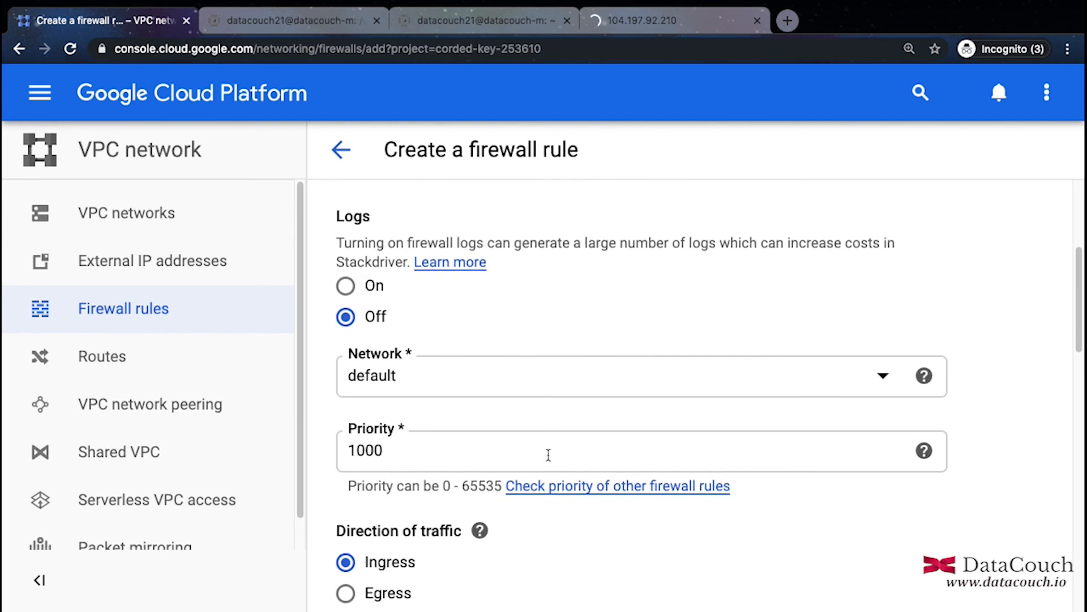
{"action": "scroll", "scroll_direction": "down", "scroll_amount": 3}
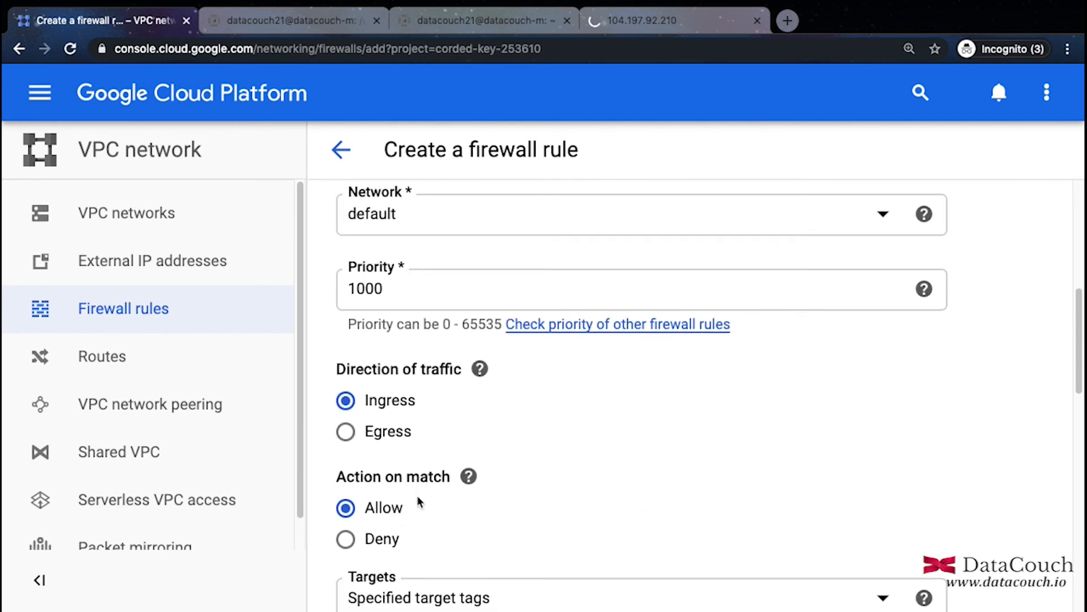
{"action": "scroll", "scroll_direction": "down", "scroll_amount": 3}
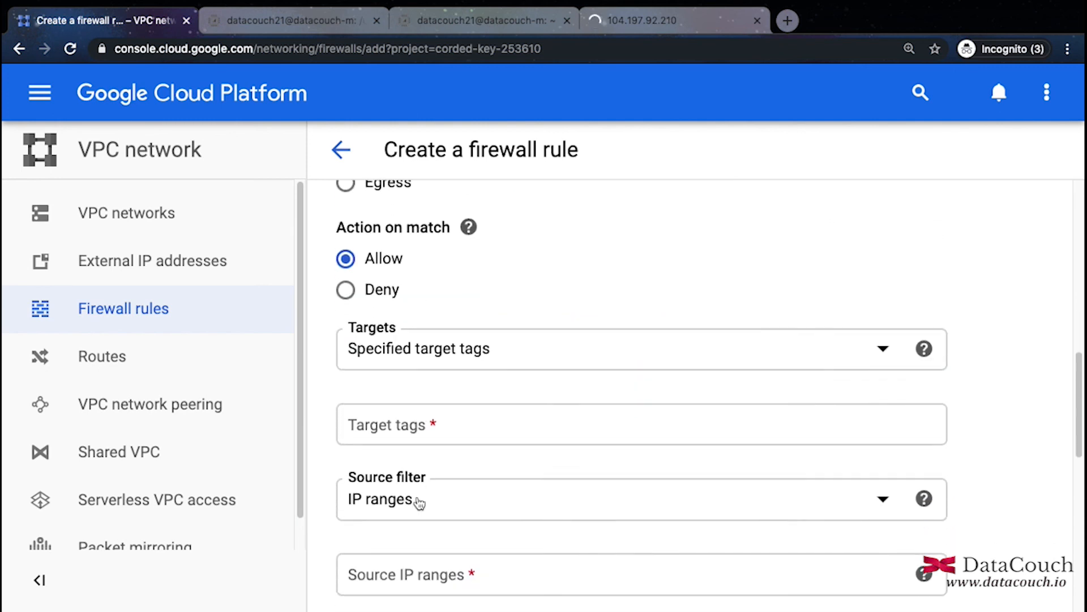
{"action": "left_click", "coordinate": [624, 347]}
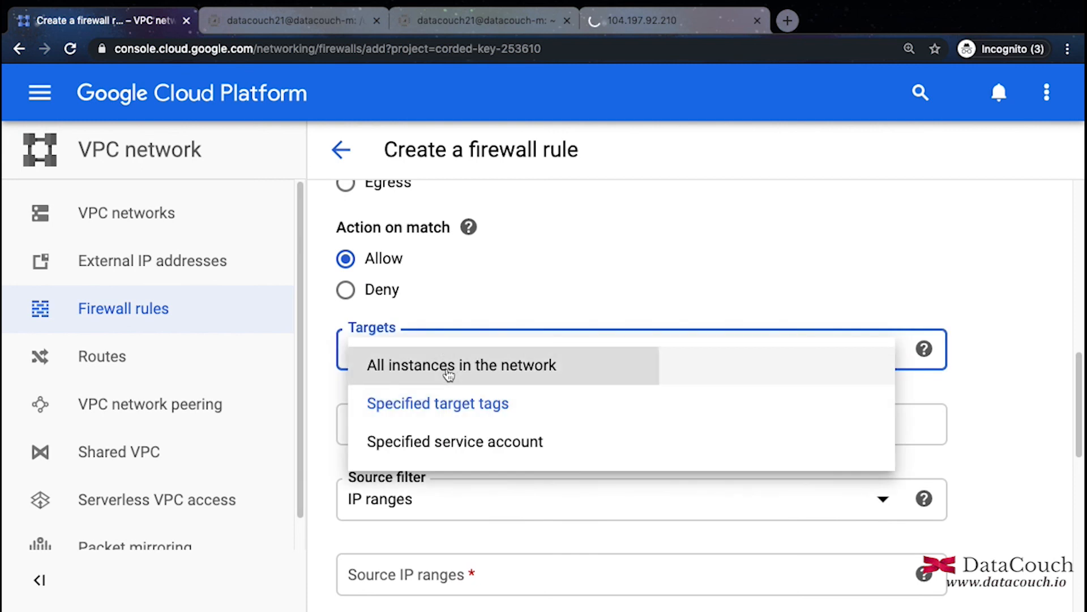
{"action": "left_click", "coordinate": [461, 366]}
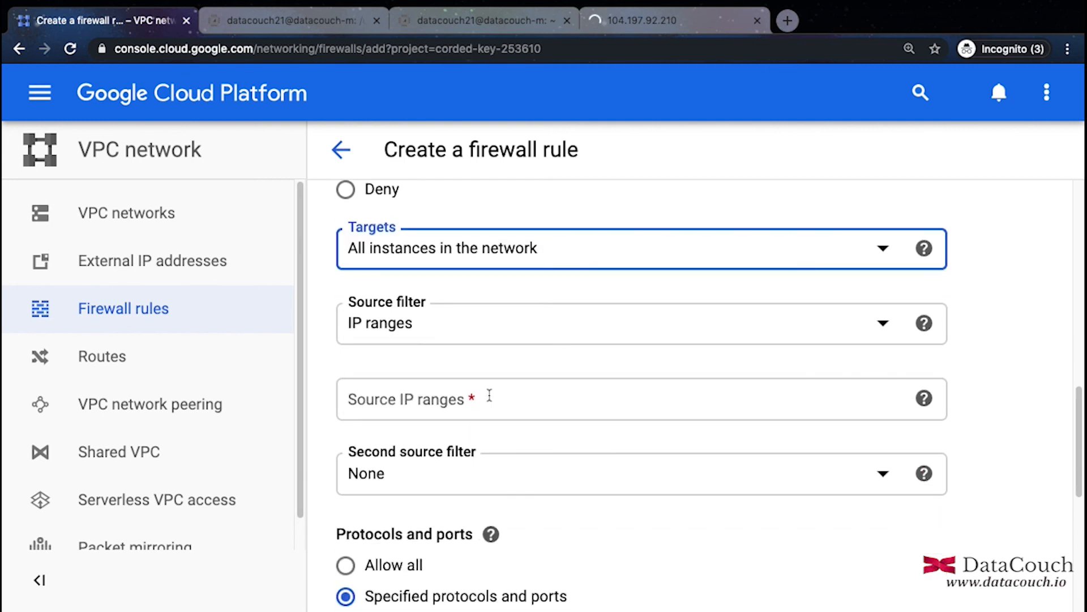
{"action": "left_click", "coordinate": [624, 399]}
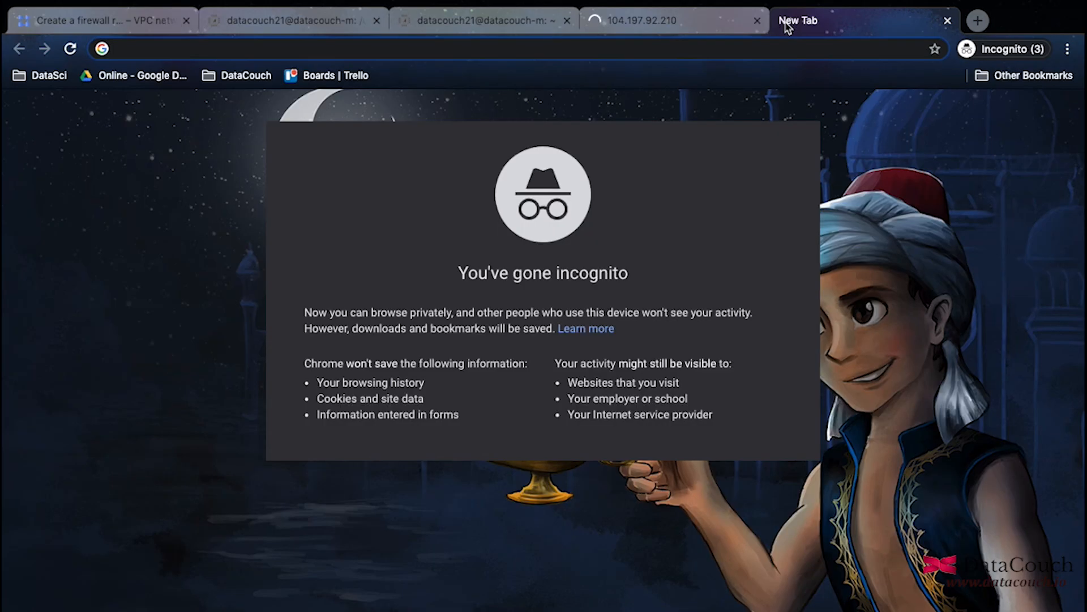
Step: Search Google for 'what is my ip' in a new tab, then return to the firewall rule form
{"action": "type", "text": "whatis"}
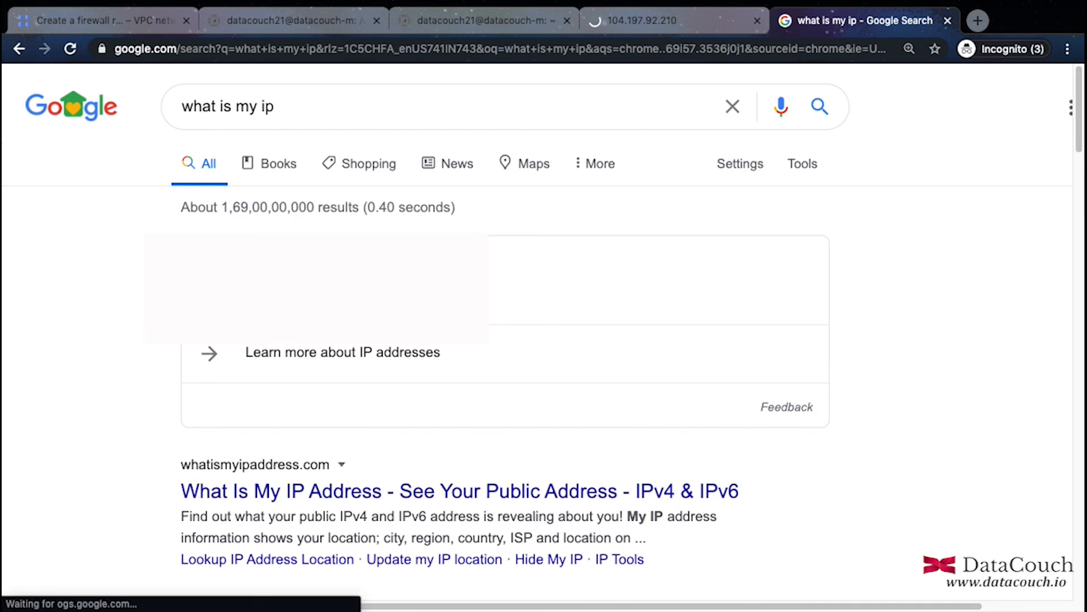
{"action": "left_click", "coordinate": [98, 20]}
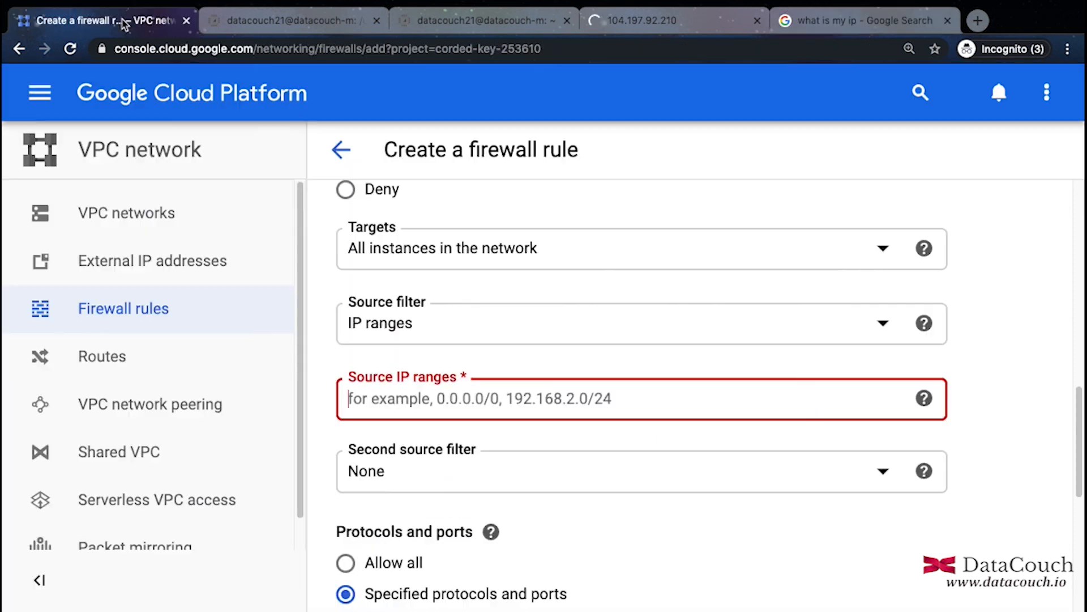
Step: Allow tcp port 8080 from my own IP and create the nifi firewall rule
{"action": "scroll", "scroll_direction": "down", "scroll_amount": 3}
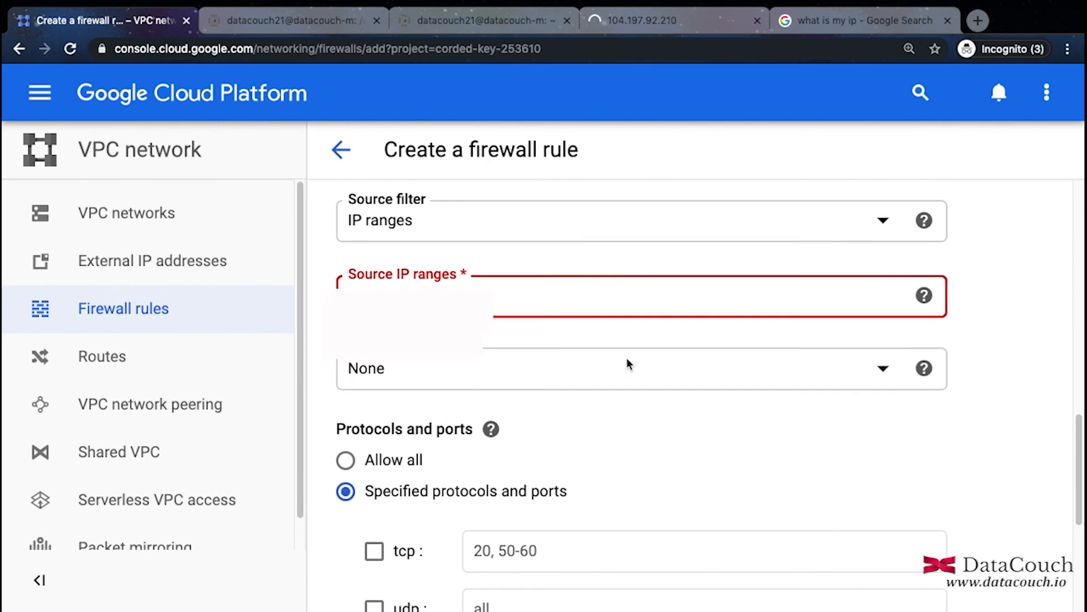
{"action": "scroll", "scroll_direction": "down", "scroll_amount": 3}
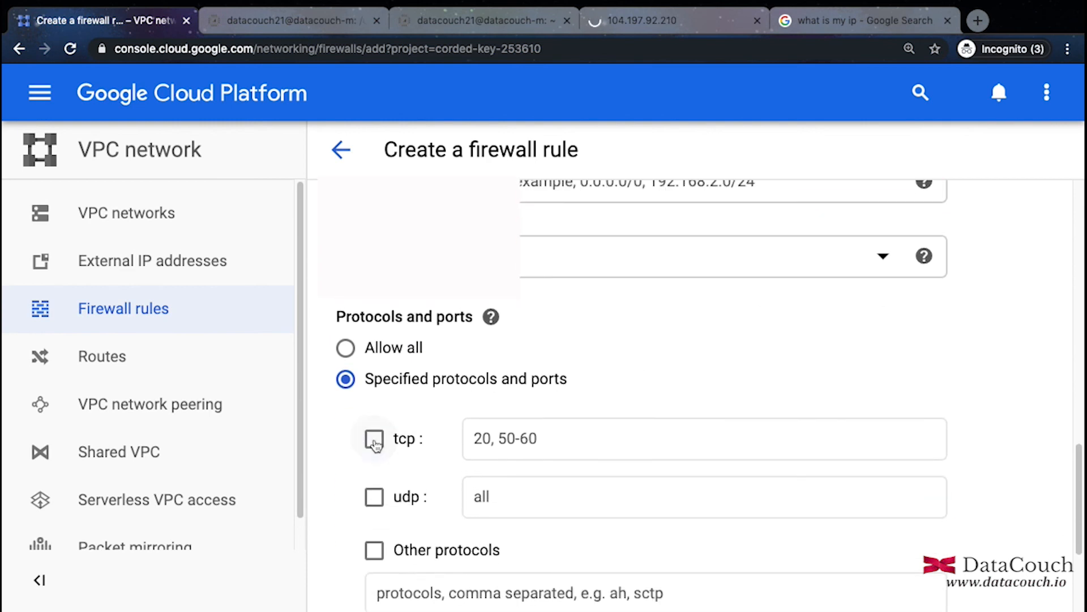
{"action": "left_click", "coordinate": [373, 438]}
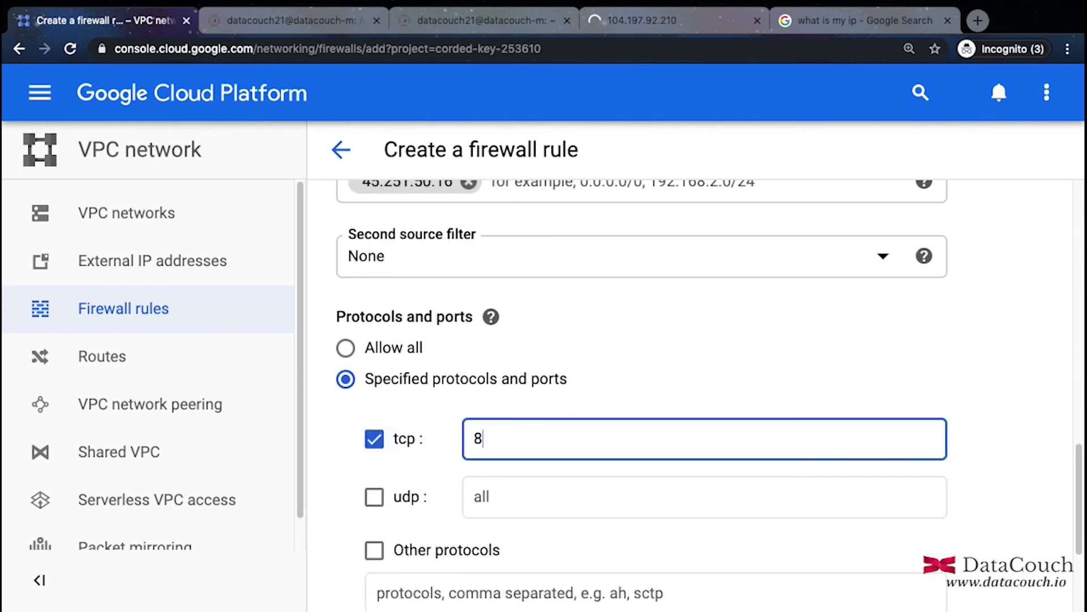
{"action": "type", "text": "080"}
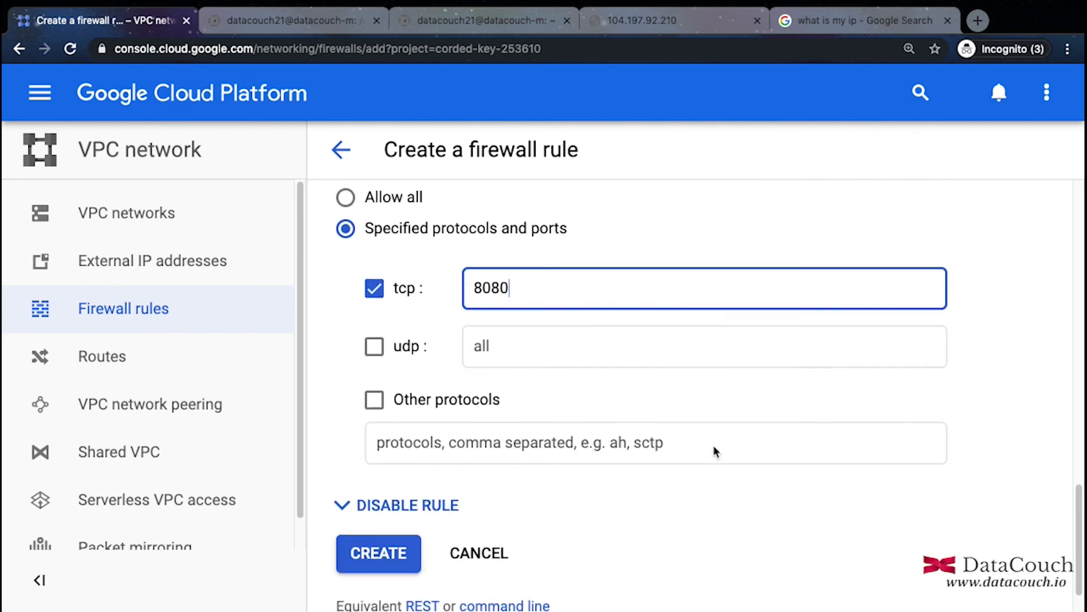
{"action": "left_click", "coordinate": [379, 553]}
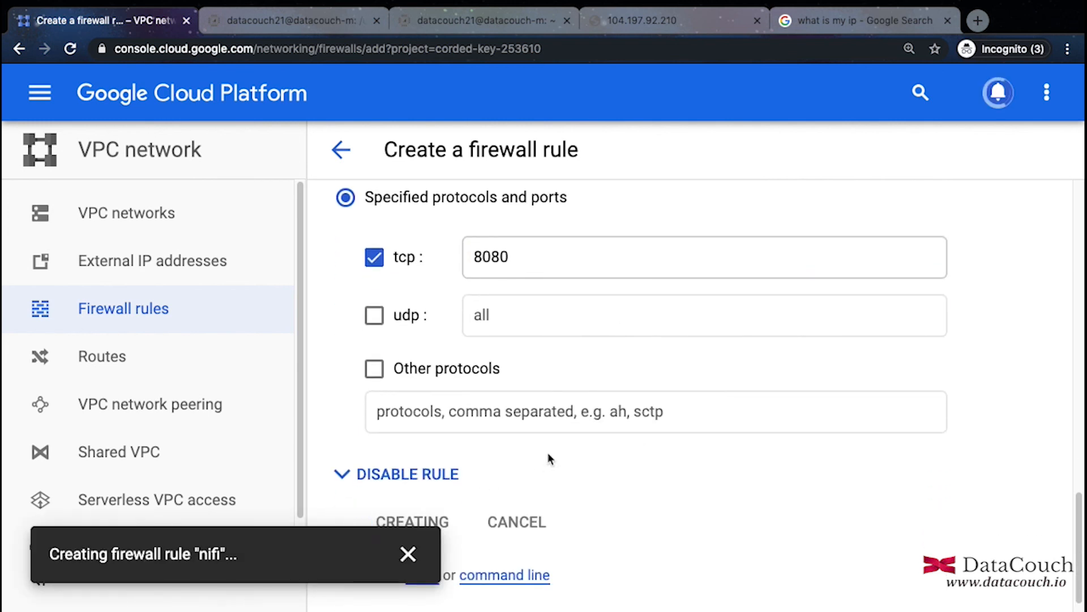
{"action": "left_click", "coordinate": [412, 521]}
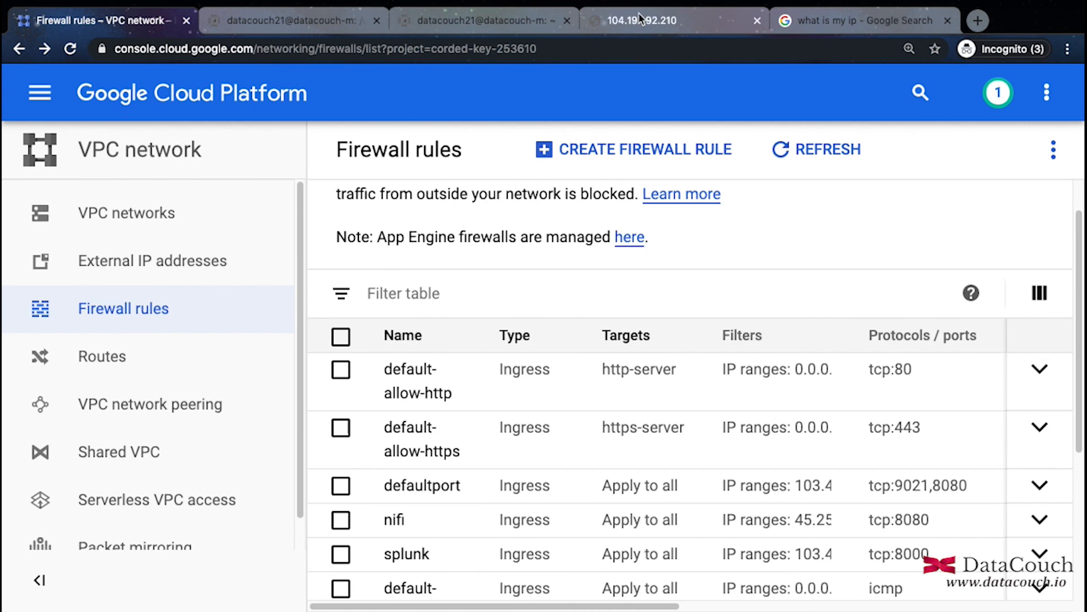
Step: Reload 104.197.92.210:8080/nifi so the Apache NiFi UI loading splash appears
{"action": "left_click", "coordinate": [659, 20]}
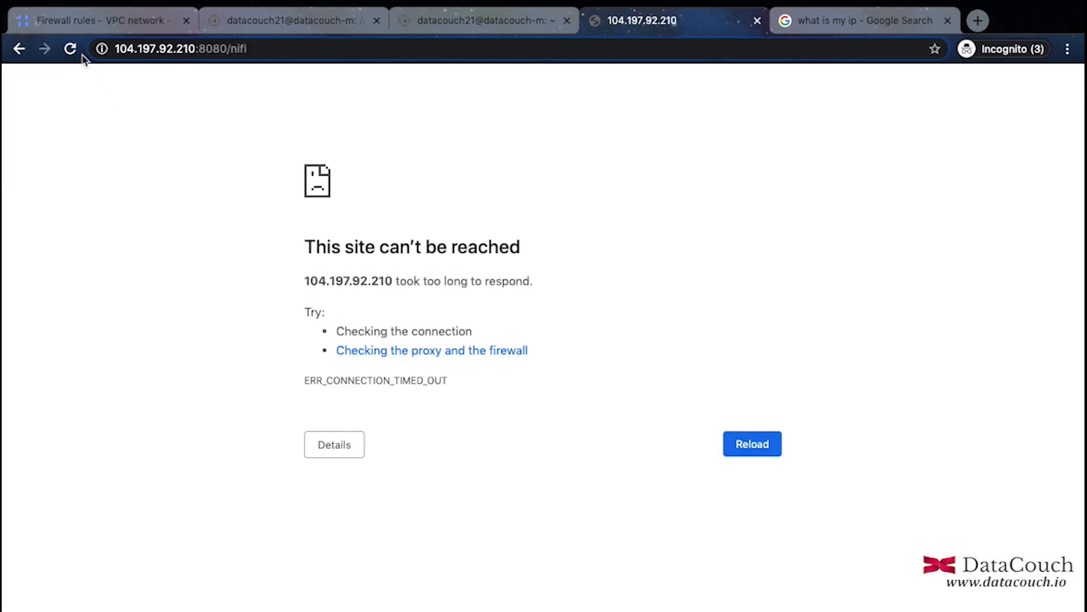
{"action": "left_click", "coordinate": [69, 49]}
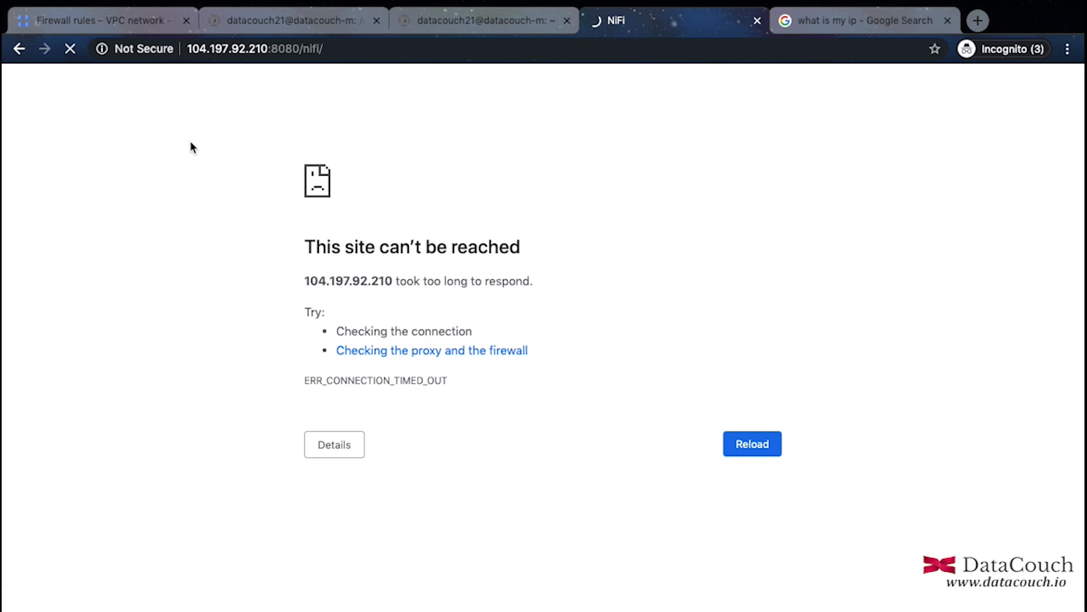
{"action": "left_click", "coordinate": [751, 444]}
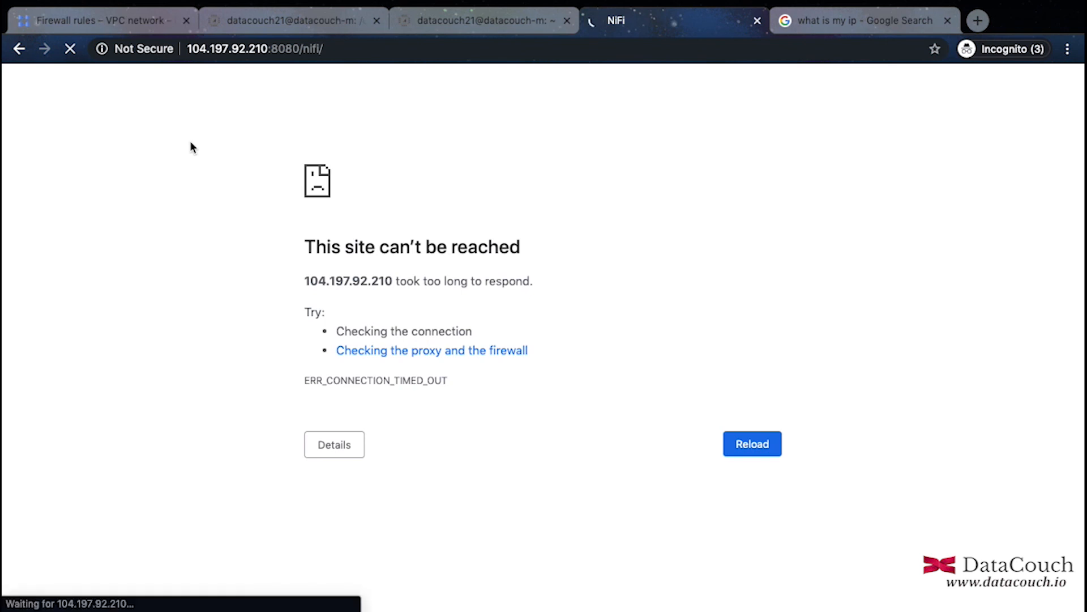
{"action": "left_click", "coordinate": [752, 444]}
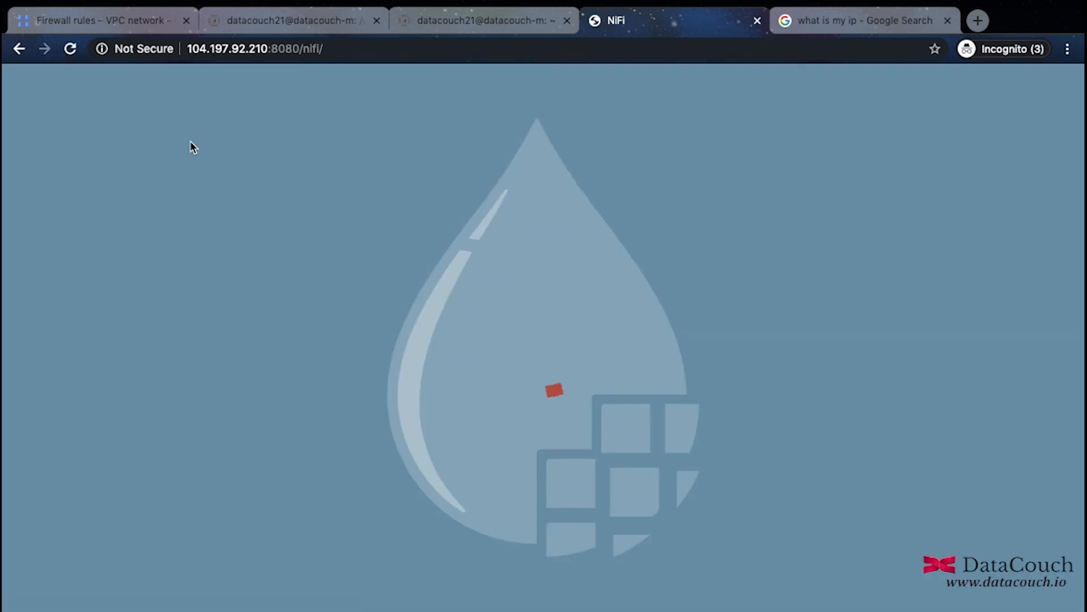